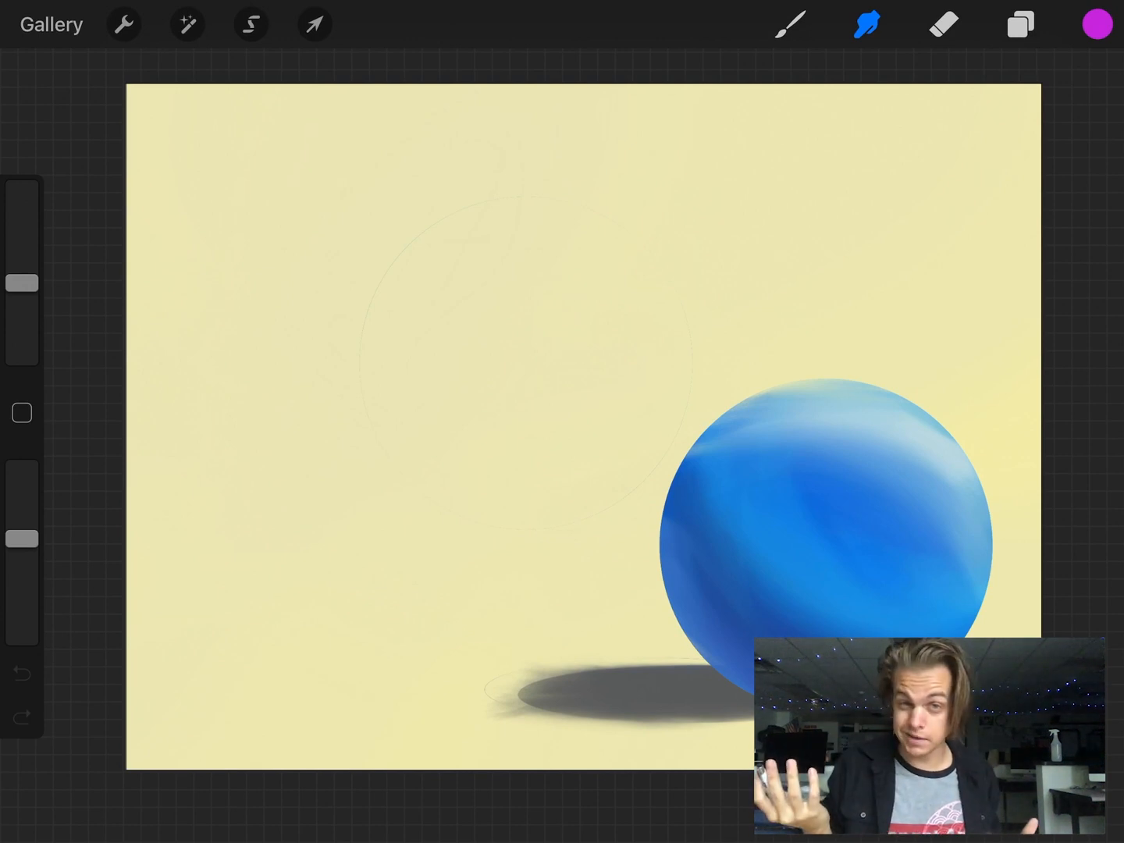
- Leave the blue sphere painting for the gallery and create a new blank canvas
left_click(122, 24)
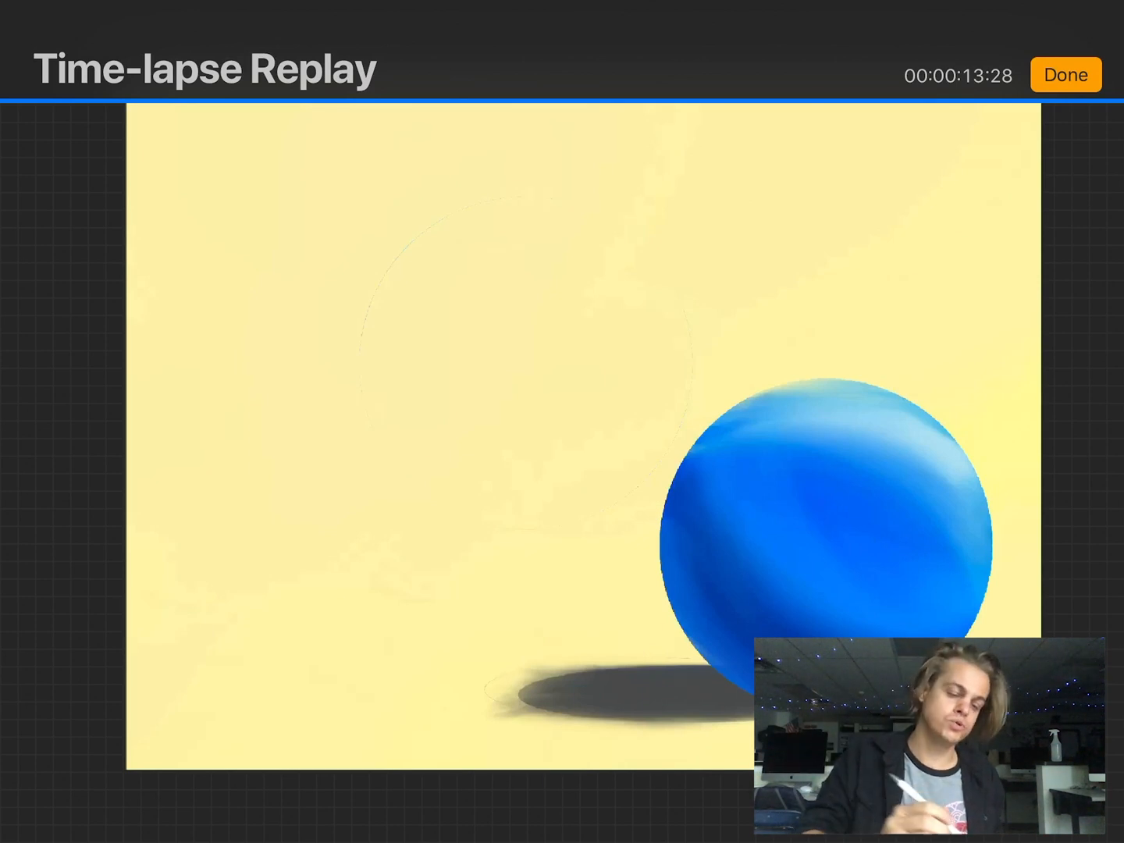
left_click(1064, 75)
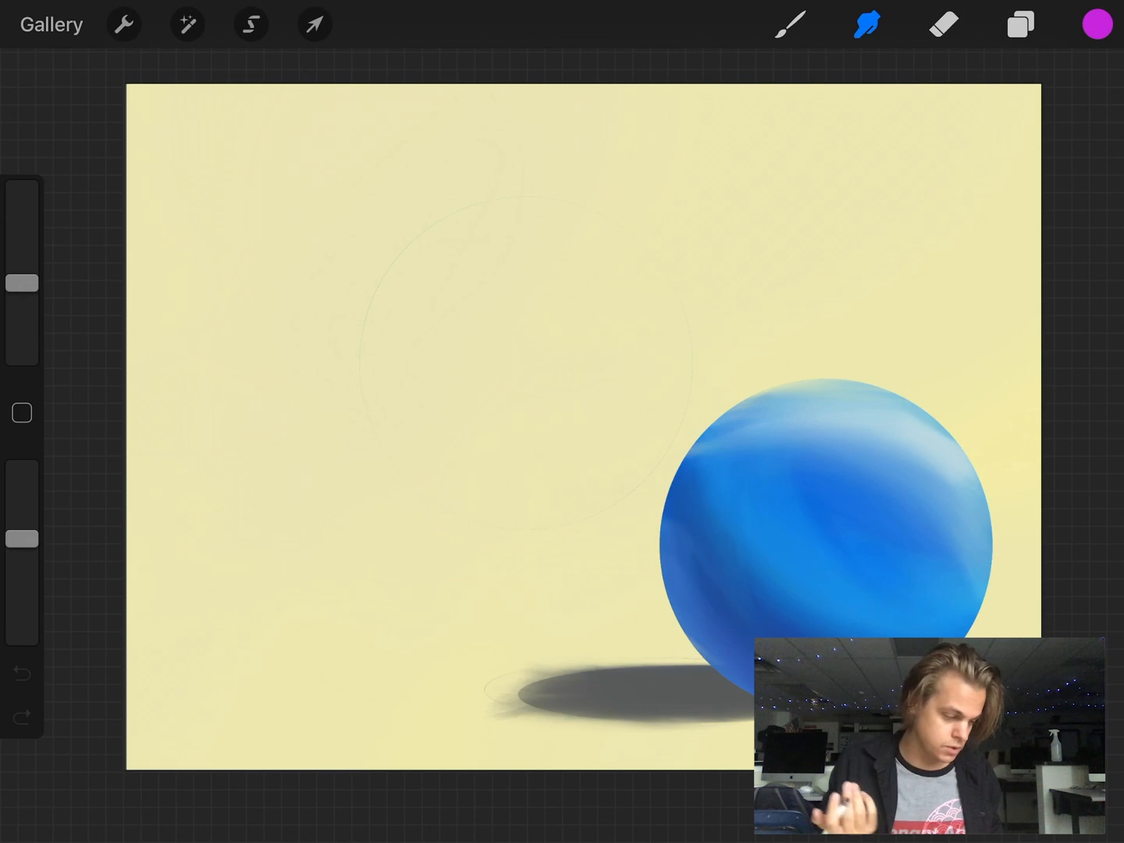
left_click(50, 25)
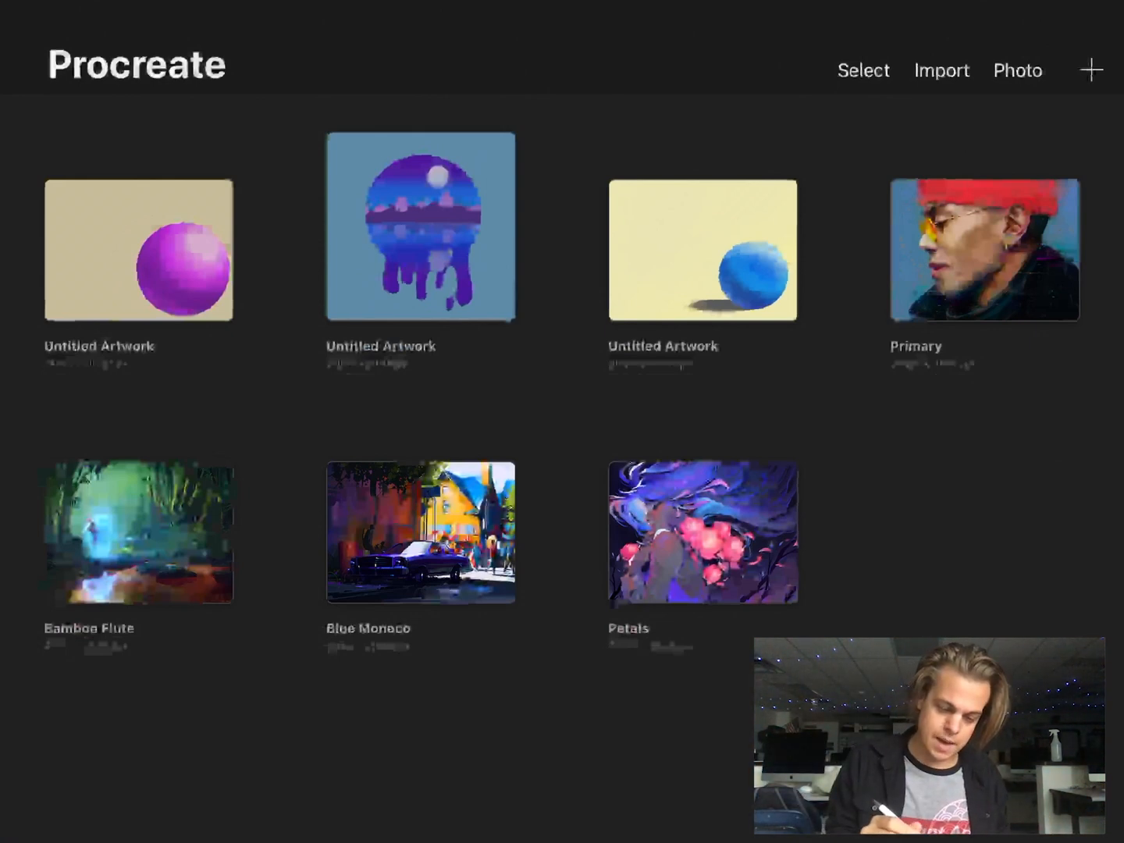
left_click(1091, 69)
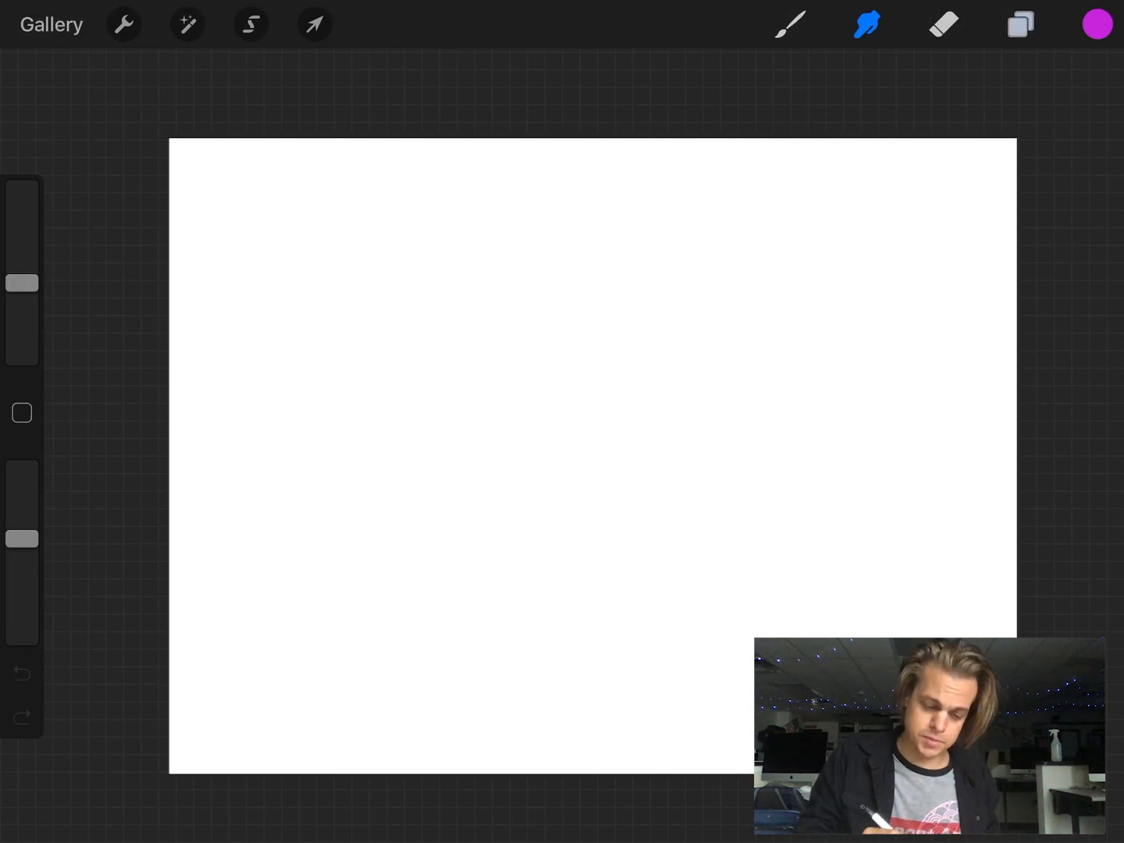
- Try the Eraser and Smudge tools, then choose cyan on the colour wheel as the paint colour
left_click(943, 23)
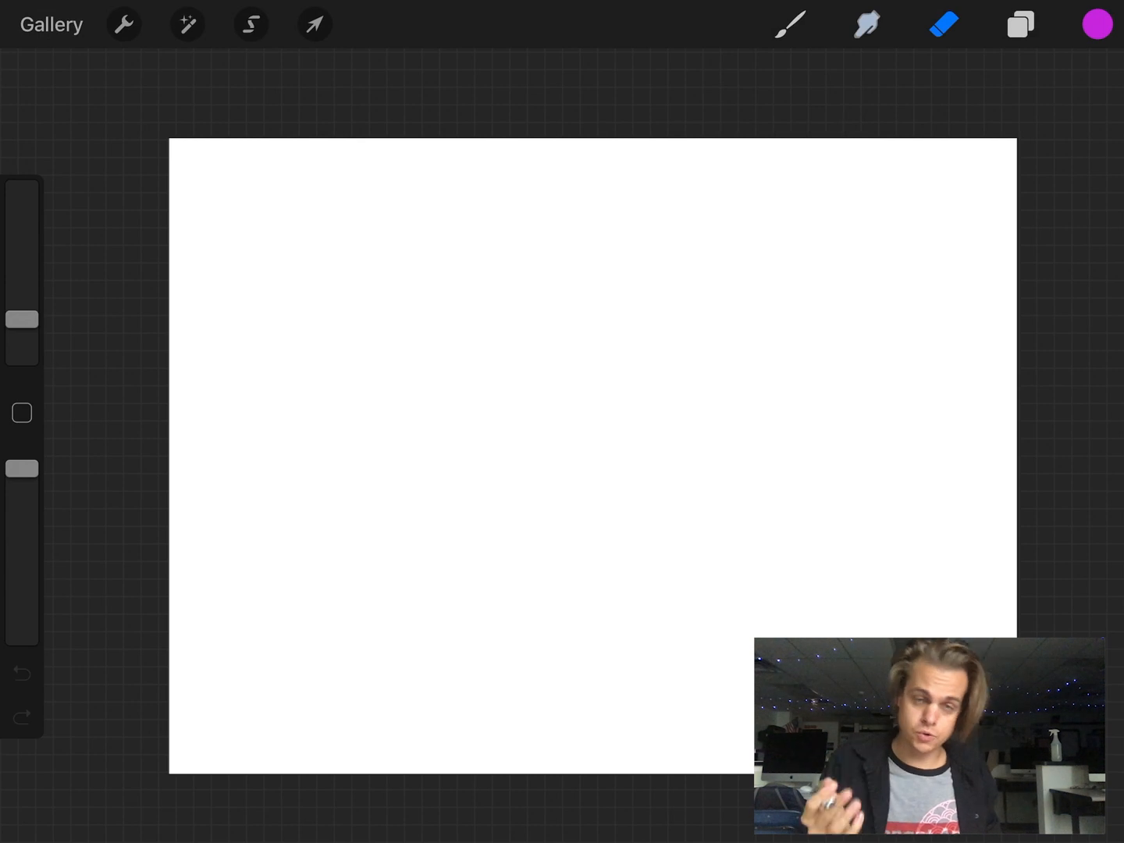
left_click(1019, 24)
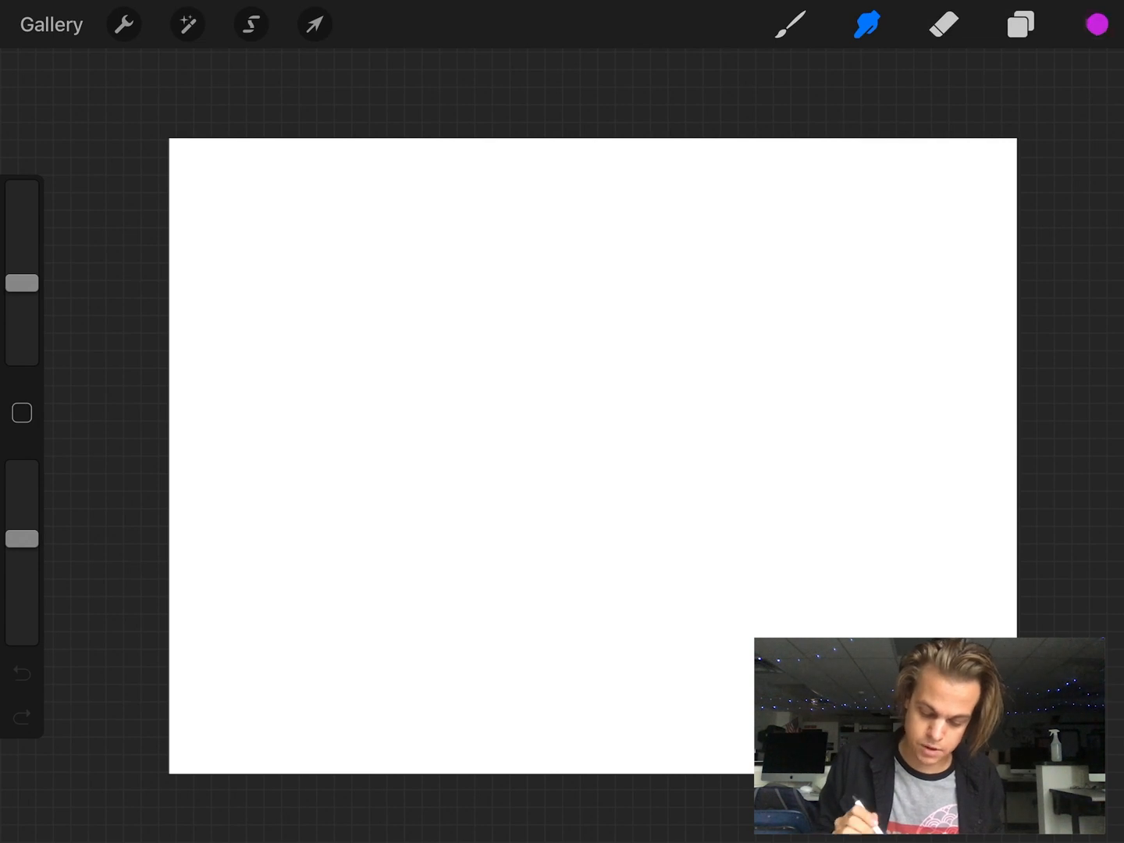
left_click(1095, 24)
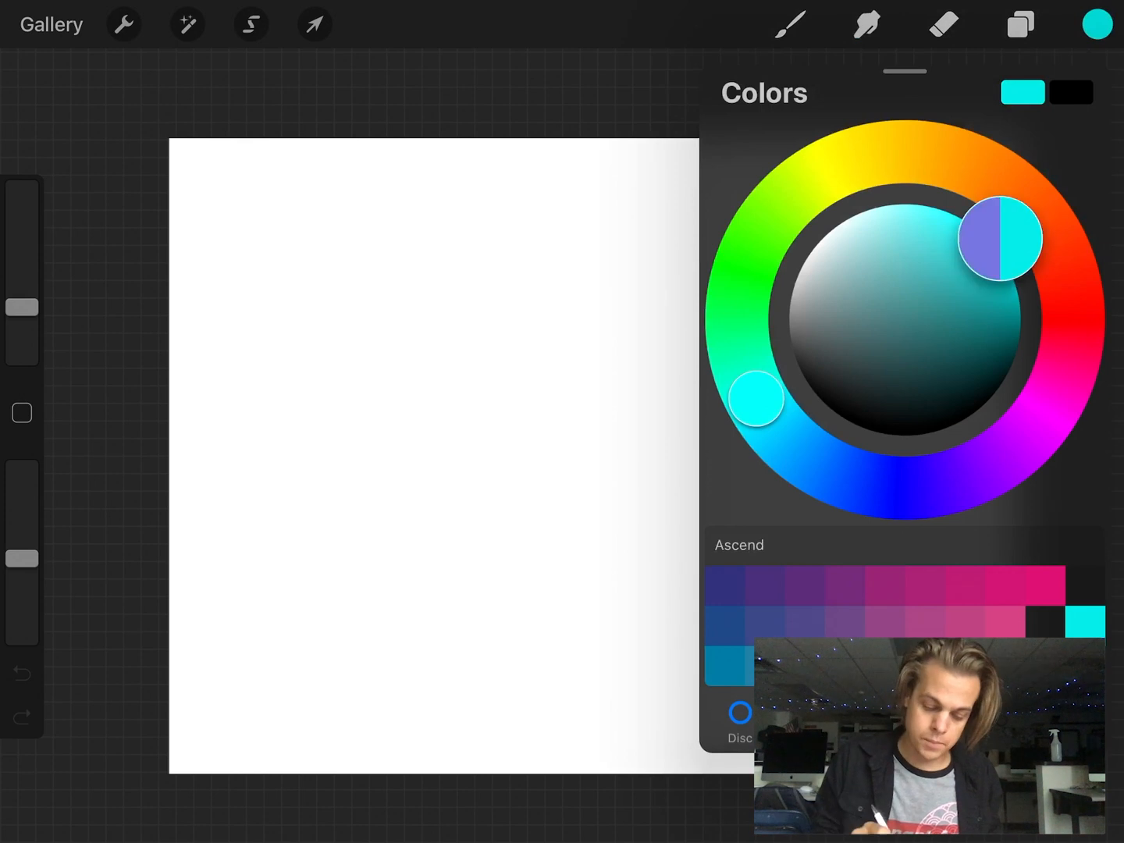
left_click_drag(999, 237, 987, 225)
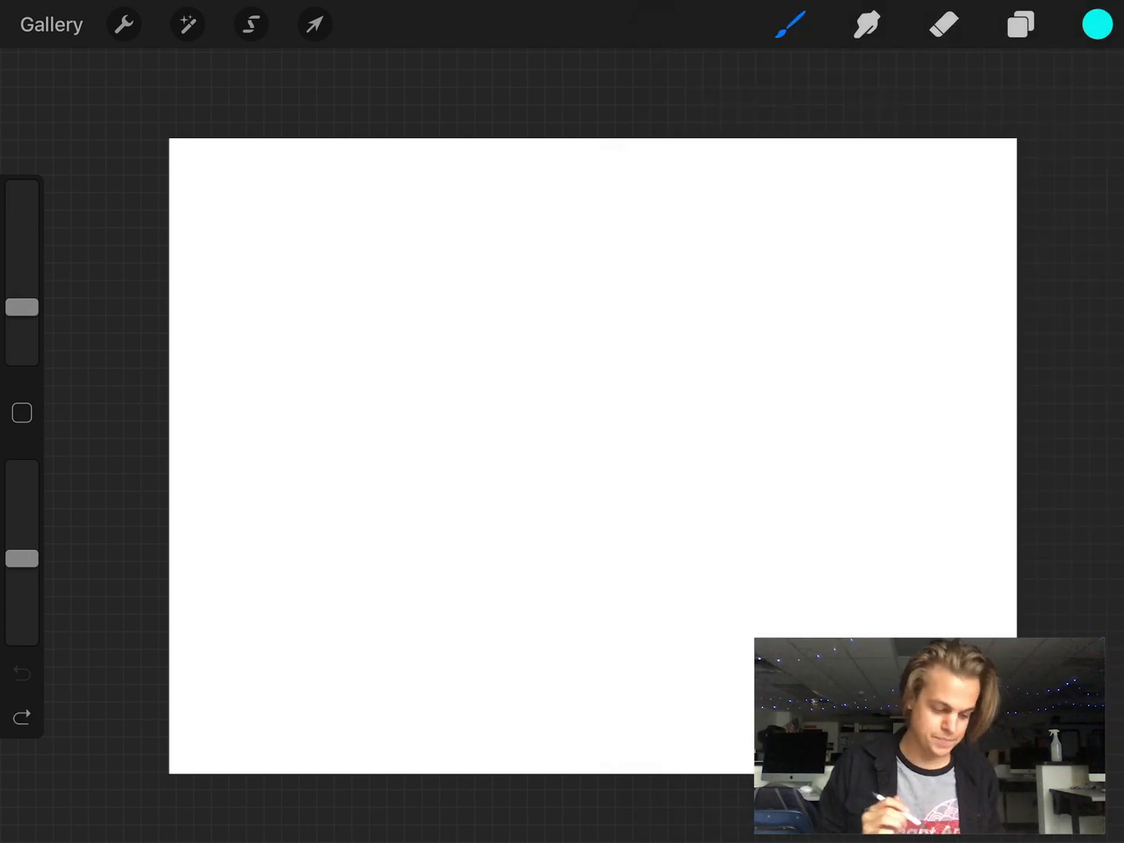
- Make an ellipse selection, discarding the first try and confirming a large centred circle
left_click(250, 24)
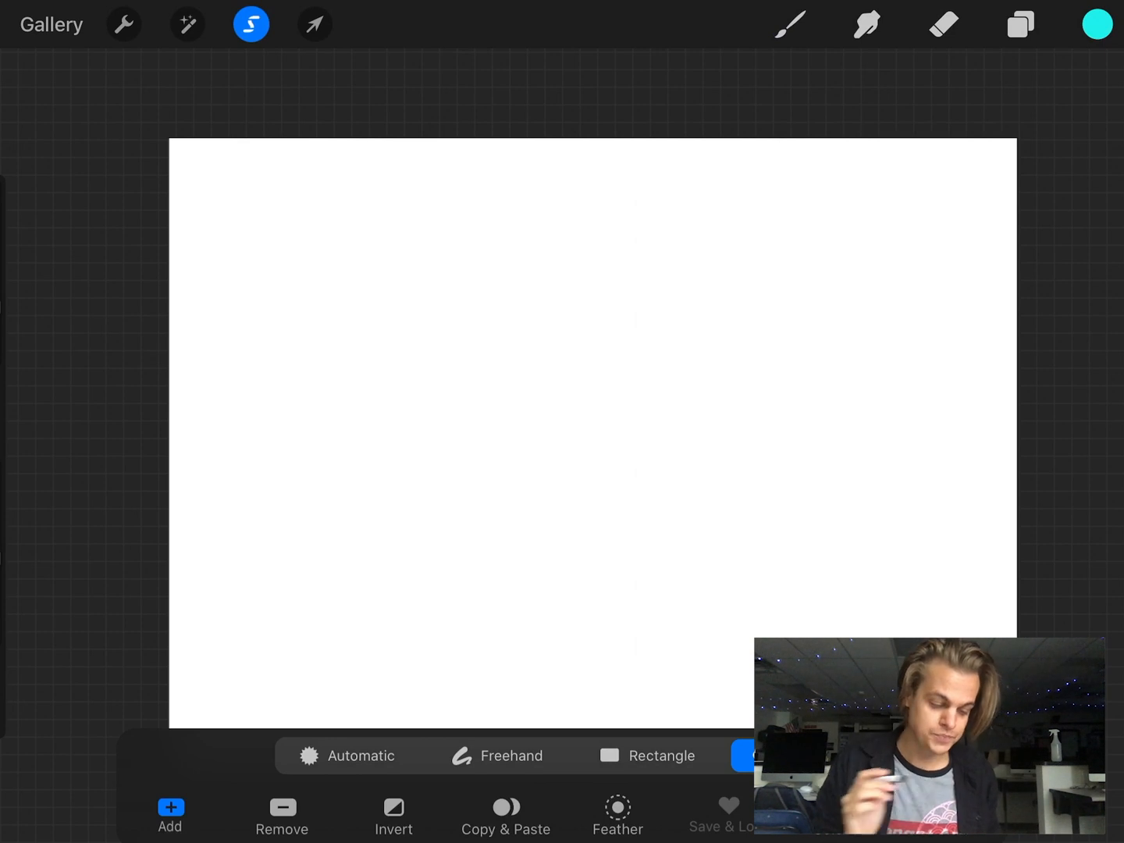
left_click(662, 755)
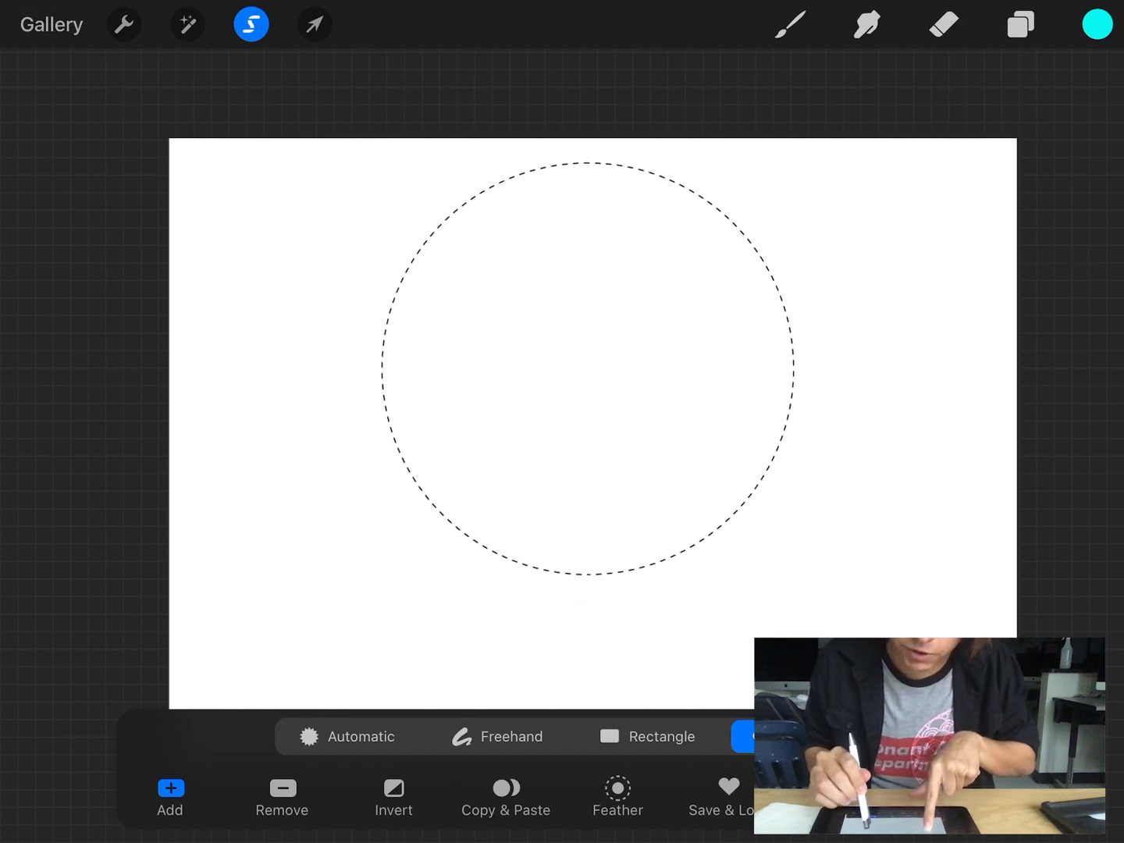
left_click(394, 788)
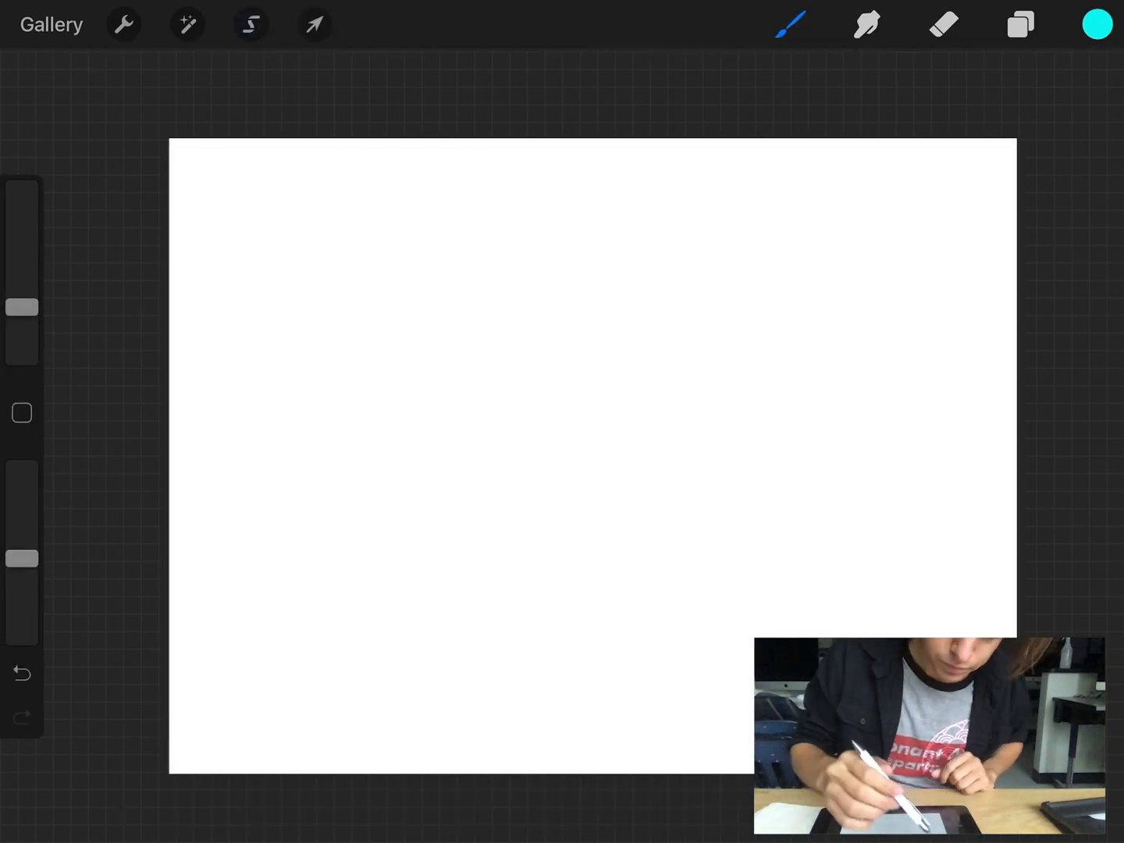
left_click(251, 25)
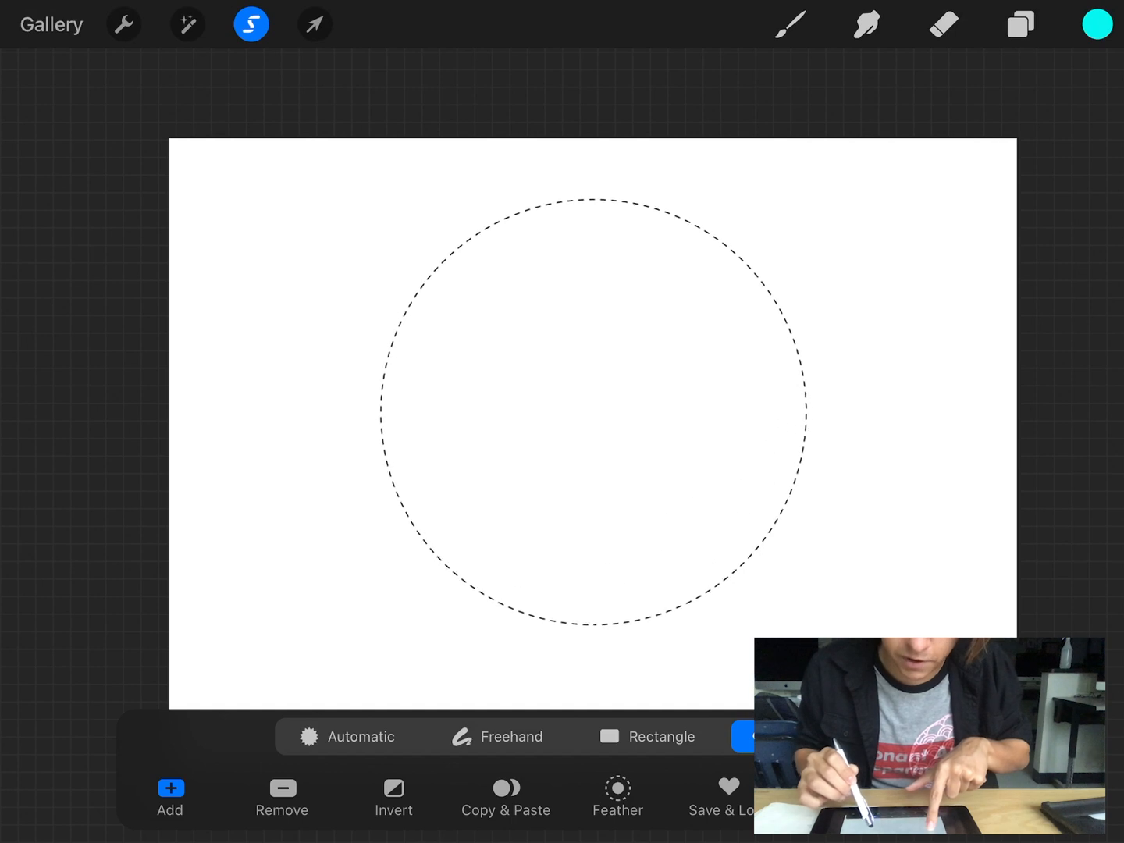
left_click(393, 796)
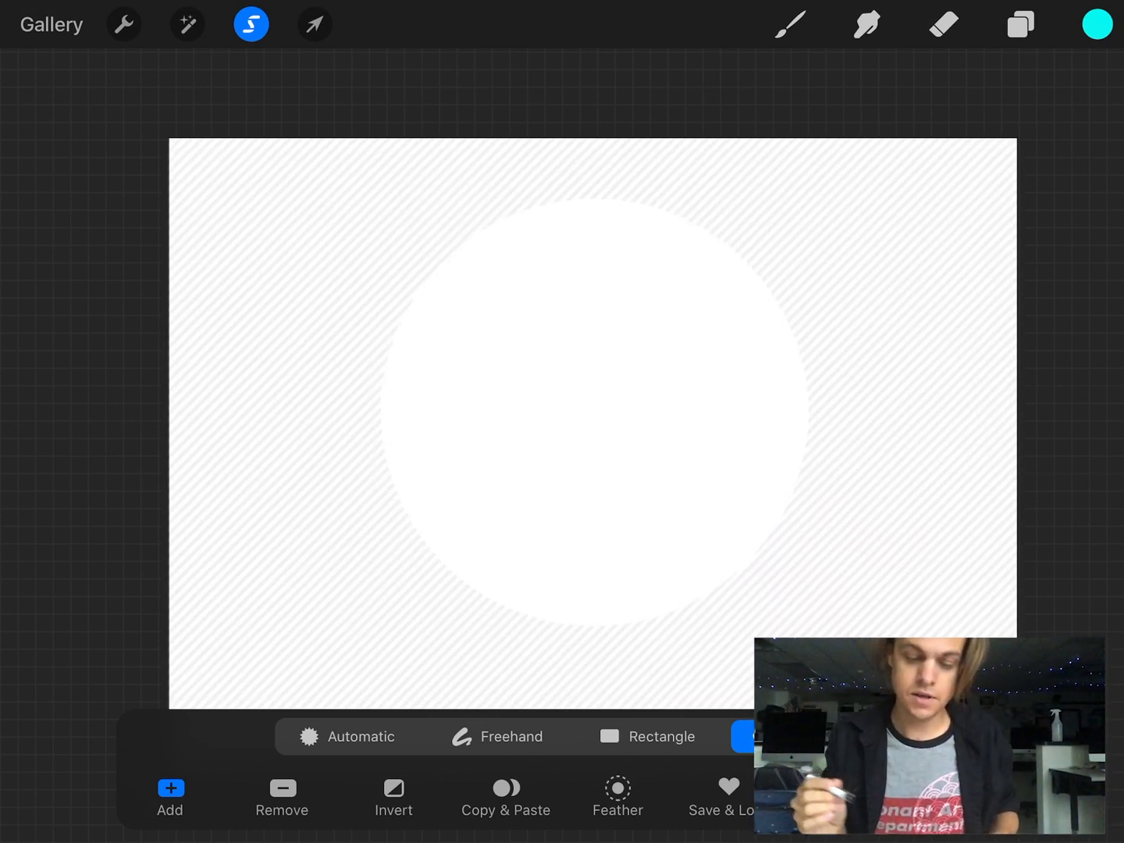
- Pick magenta, enlarge the brush and paint the circular selection solid magenta
left_click(1096, 24)
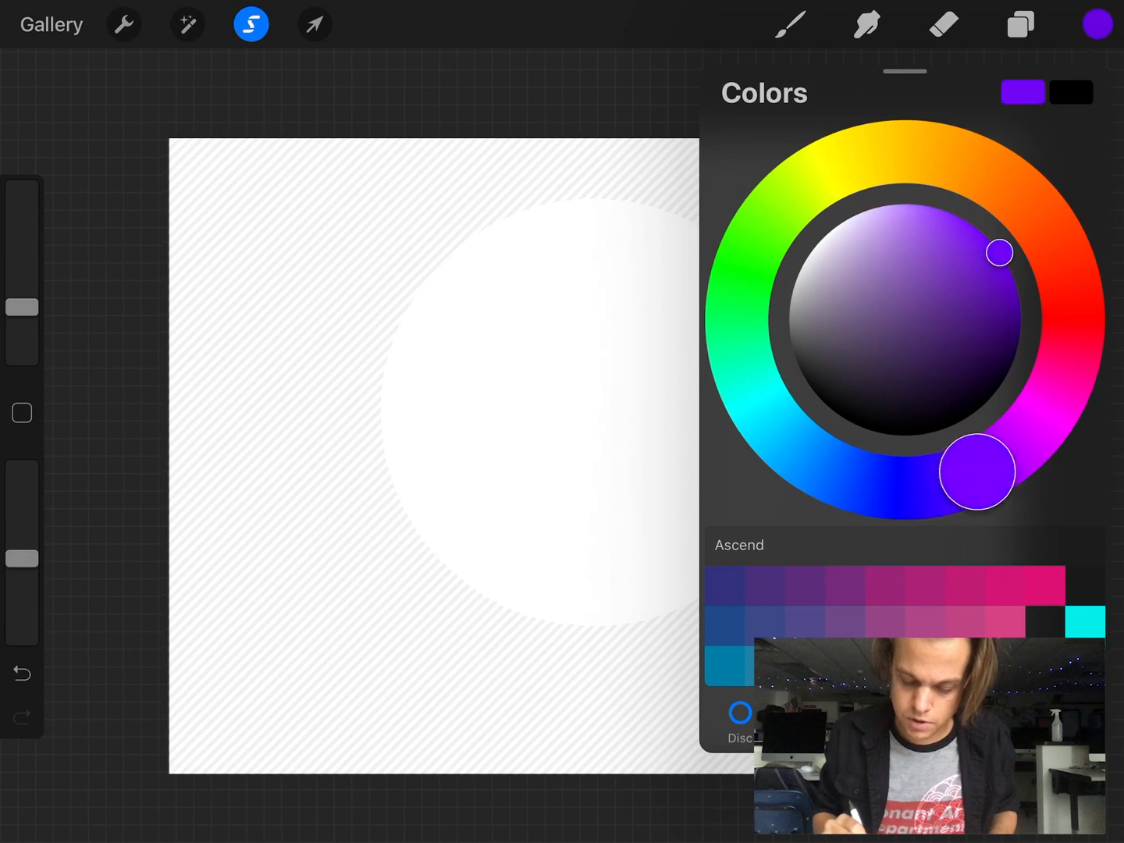
left_click_drag(976, 472, 1043, 414)
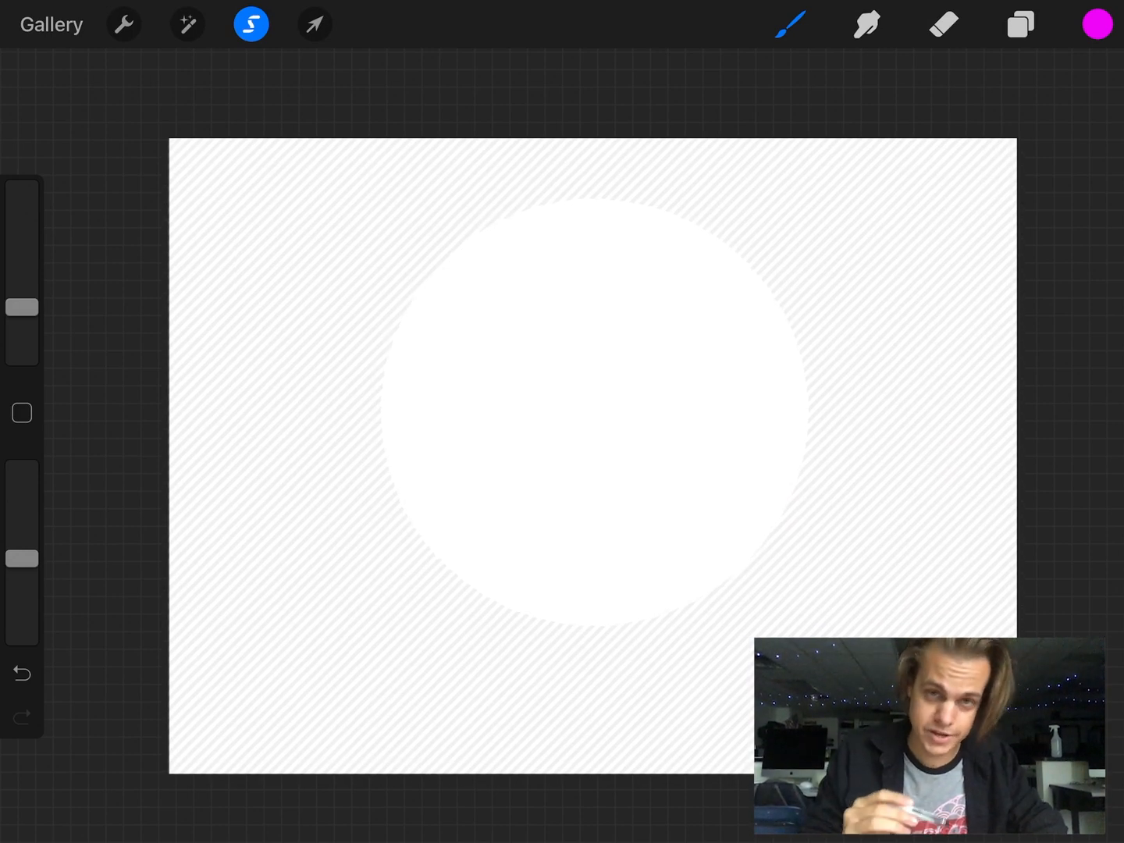
left_click_drag(22, 305, 22, 284)
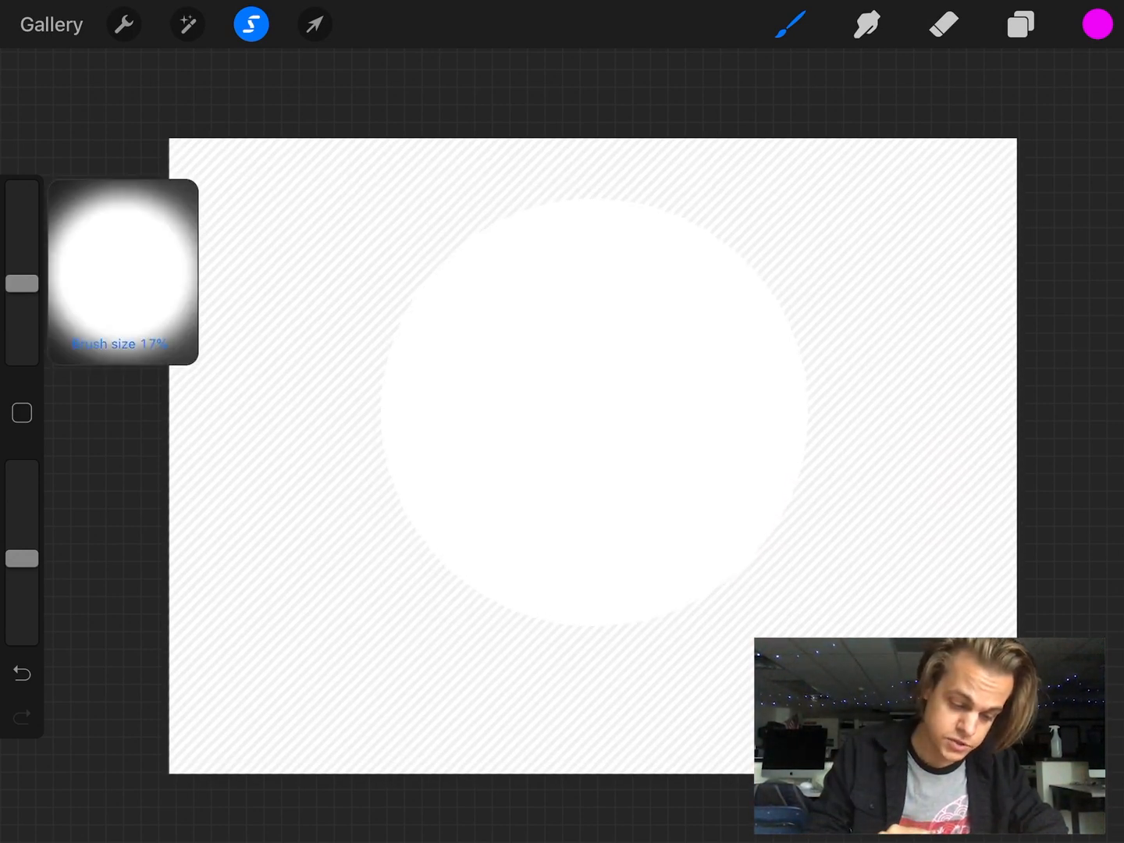
left_click_drag(22, 285, 22, 297)
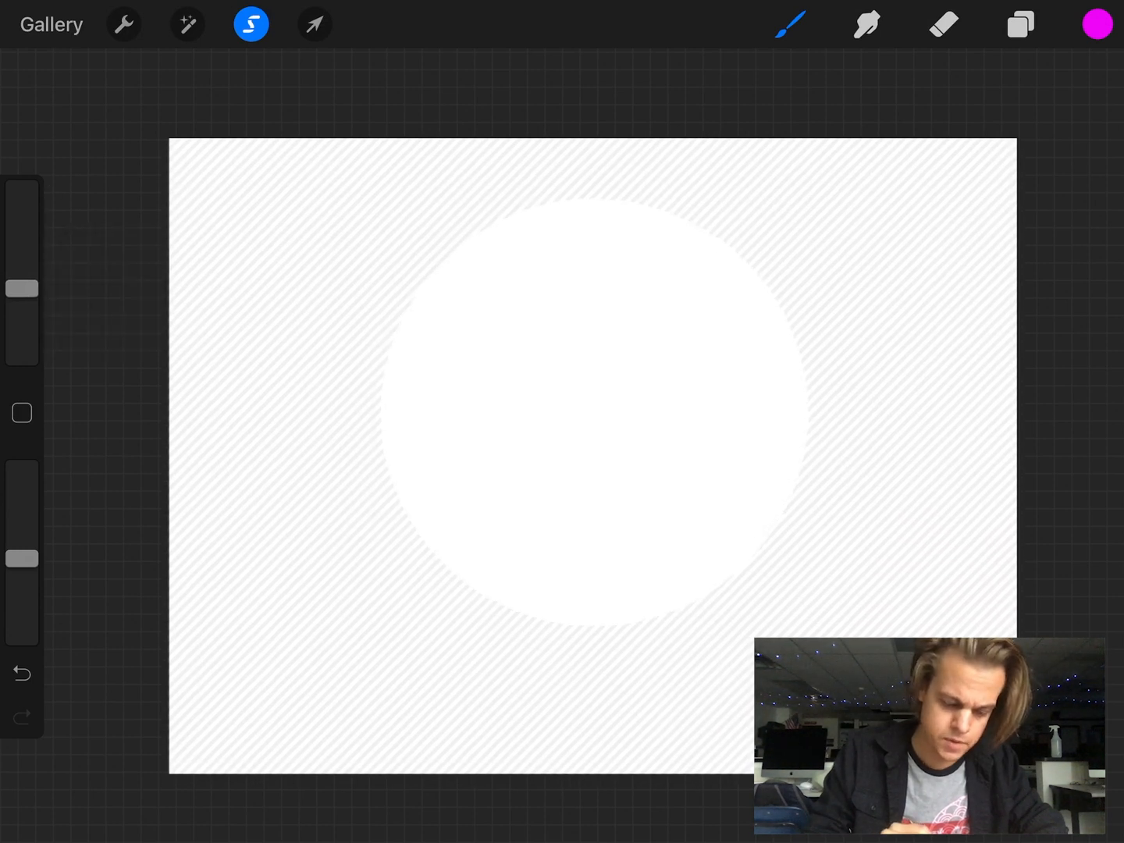
left_click_drag(22, 546, 21, 534)
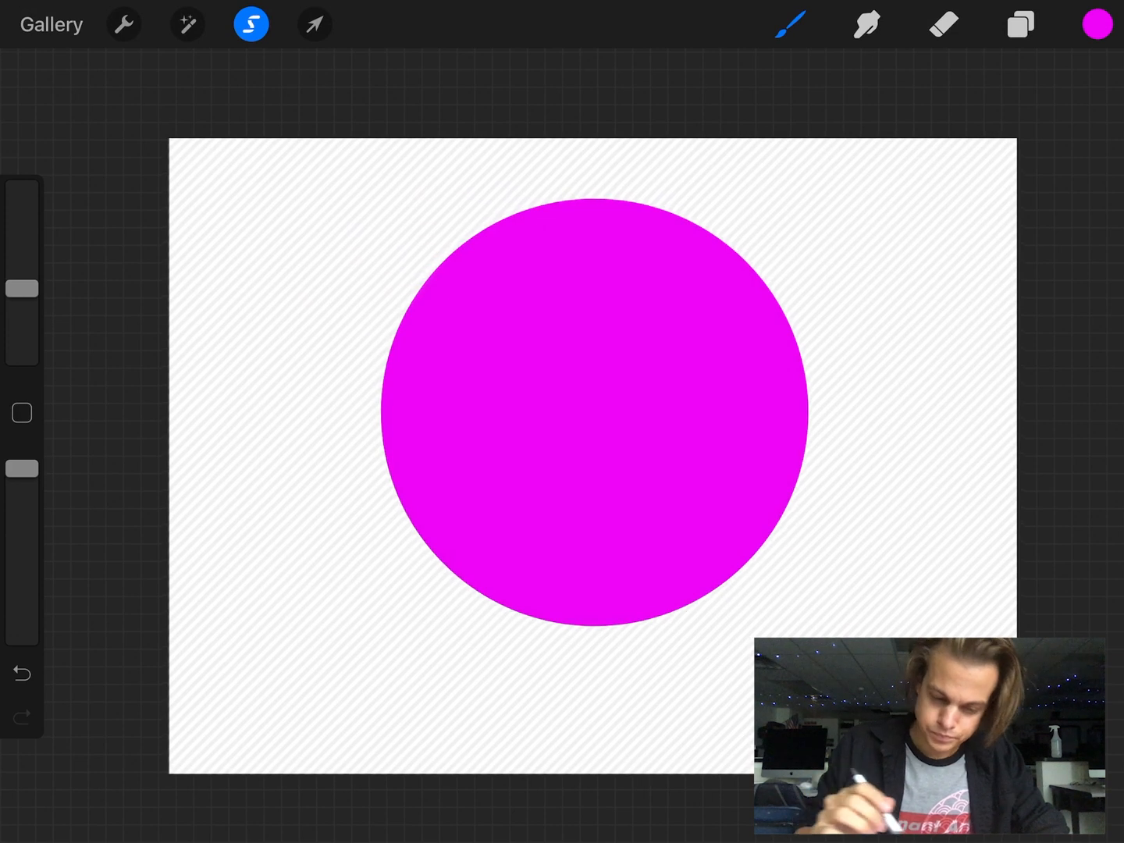
- Transform the magenta circle in Uniform mode, moving it down-right, then show the layers
left_click(314, 23)
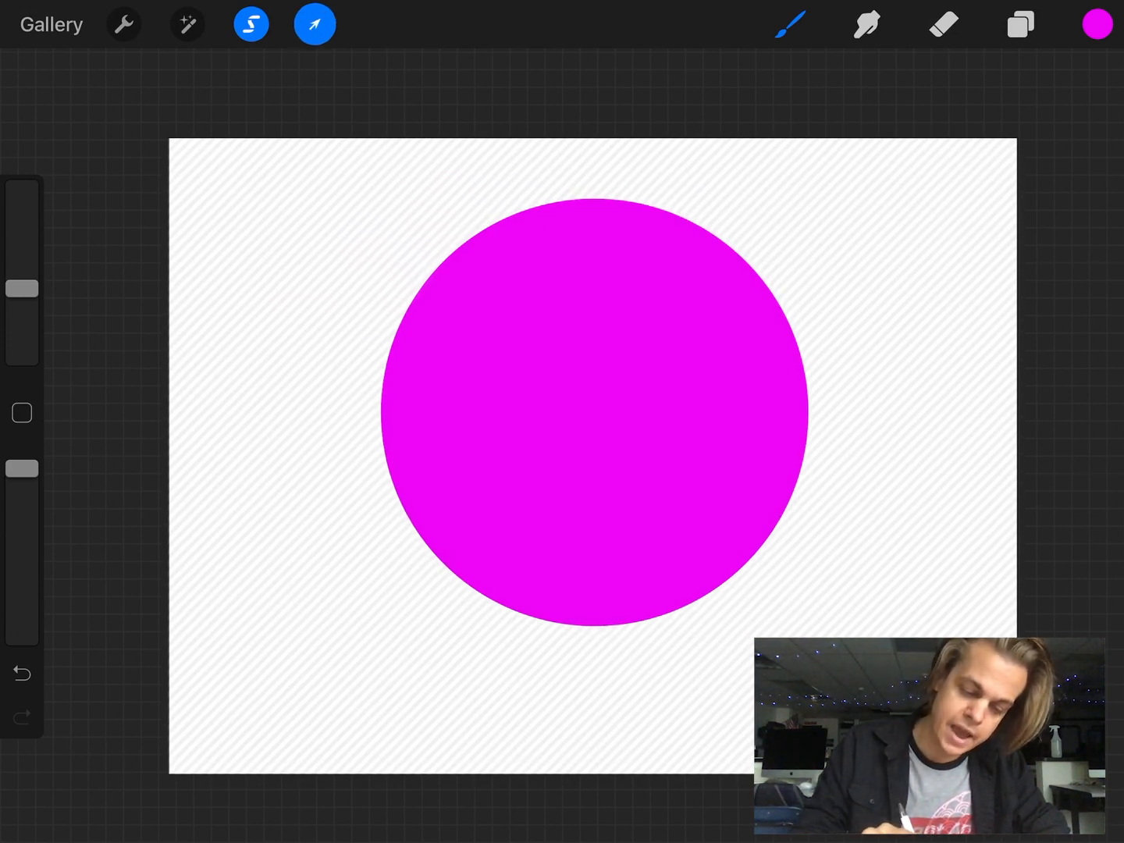
left_click(315, 23)
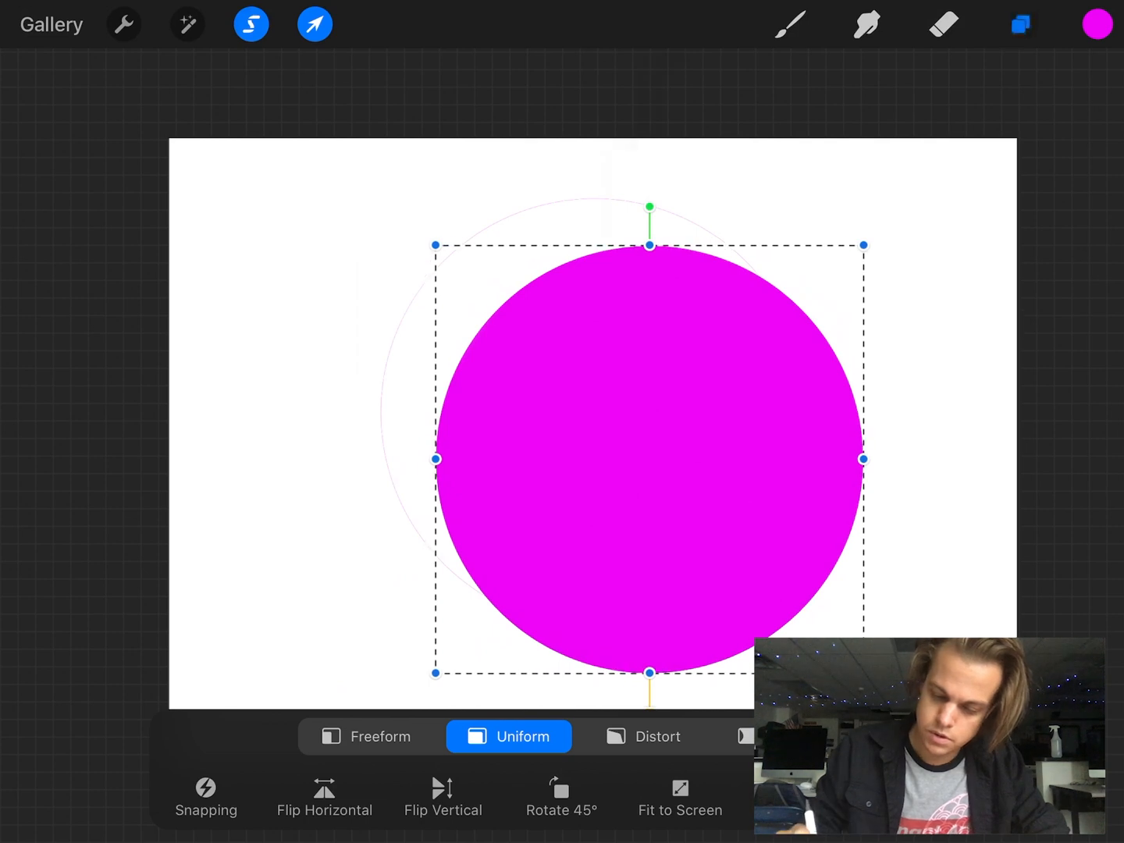
left_click(1019, 24)
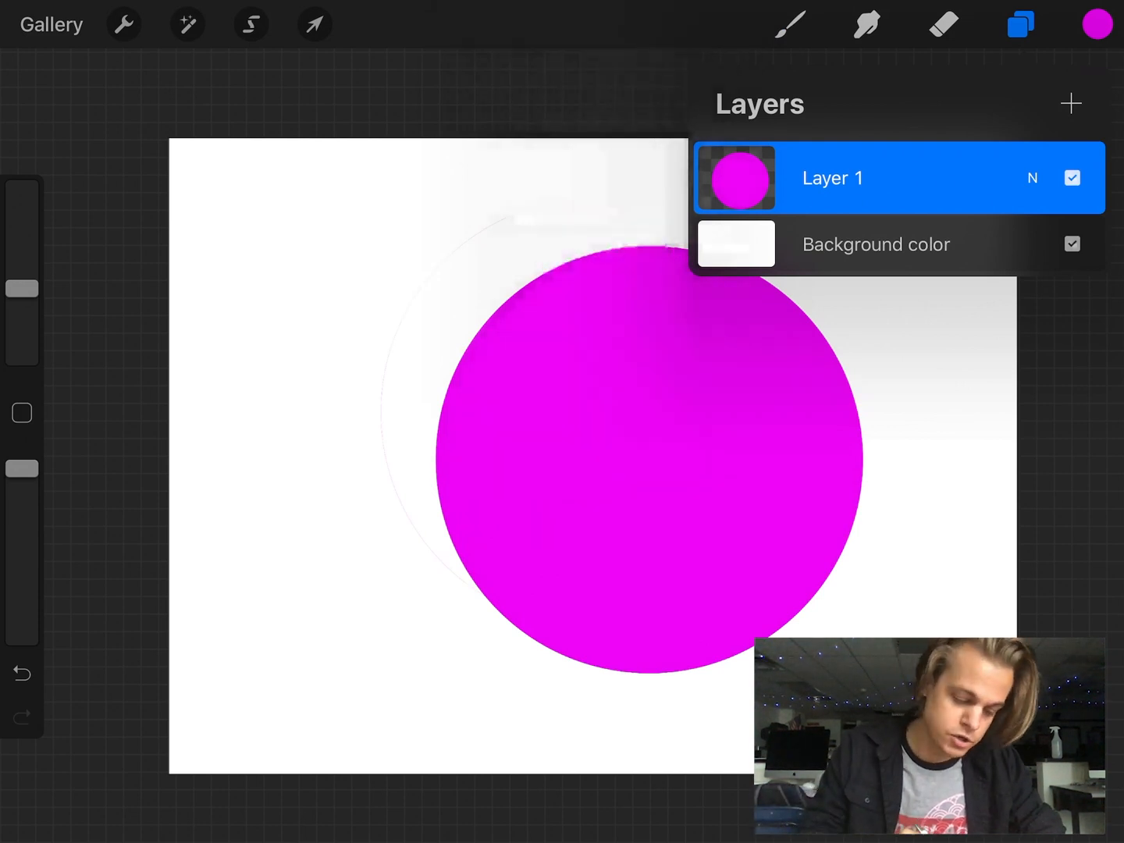
- Close the layers list and adjust the brush size before leaving Procreate
left_click(790, 24)
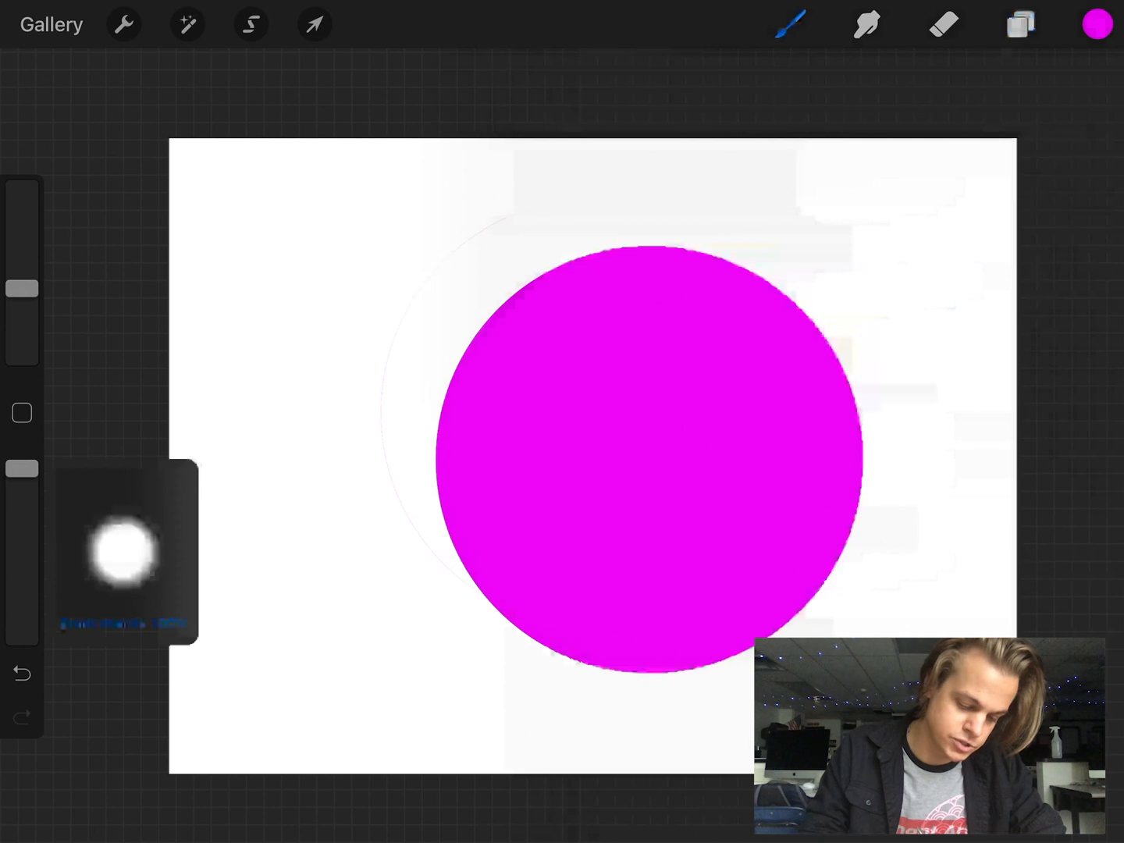
left_click_drag(22, 468, 22, 546)
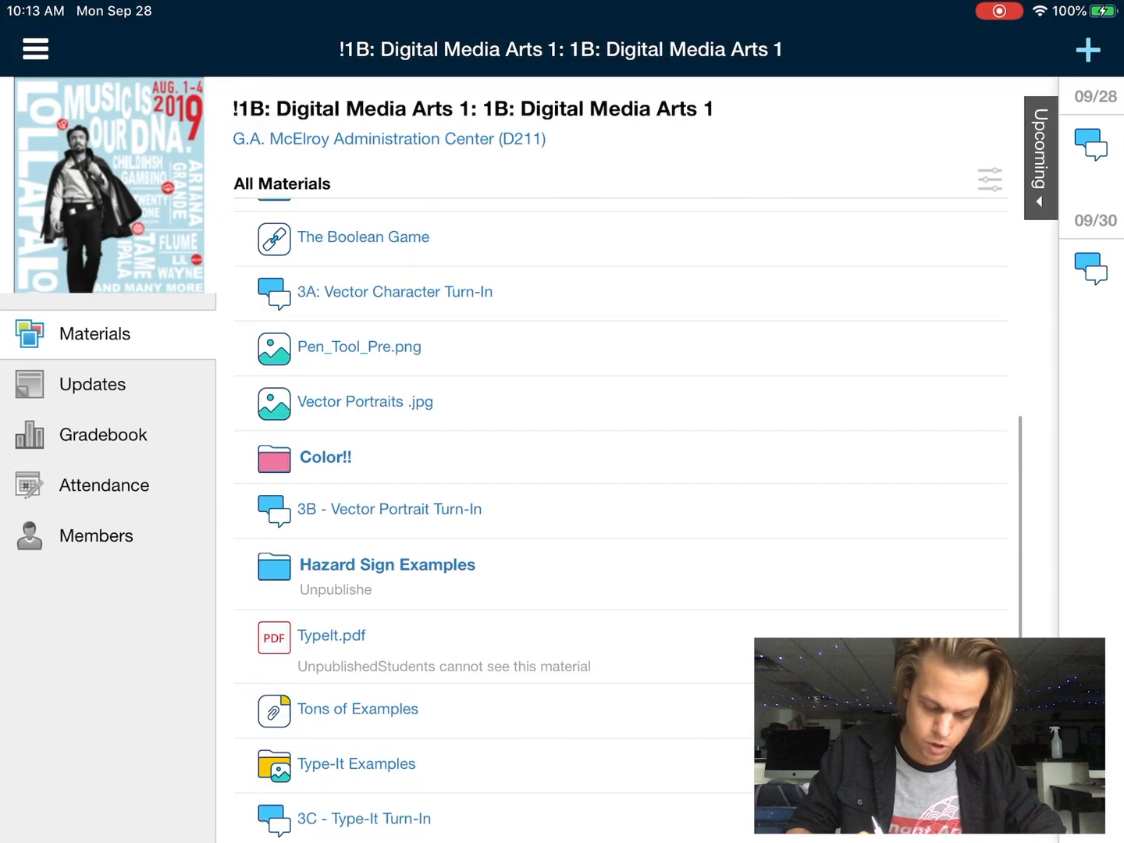
- Scroll the Schoology materials to the 04 - Procreate Basics folder and return to Procreate
scroll("down", 3)
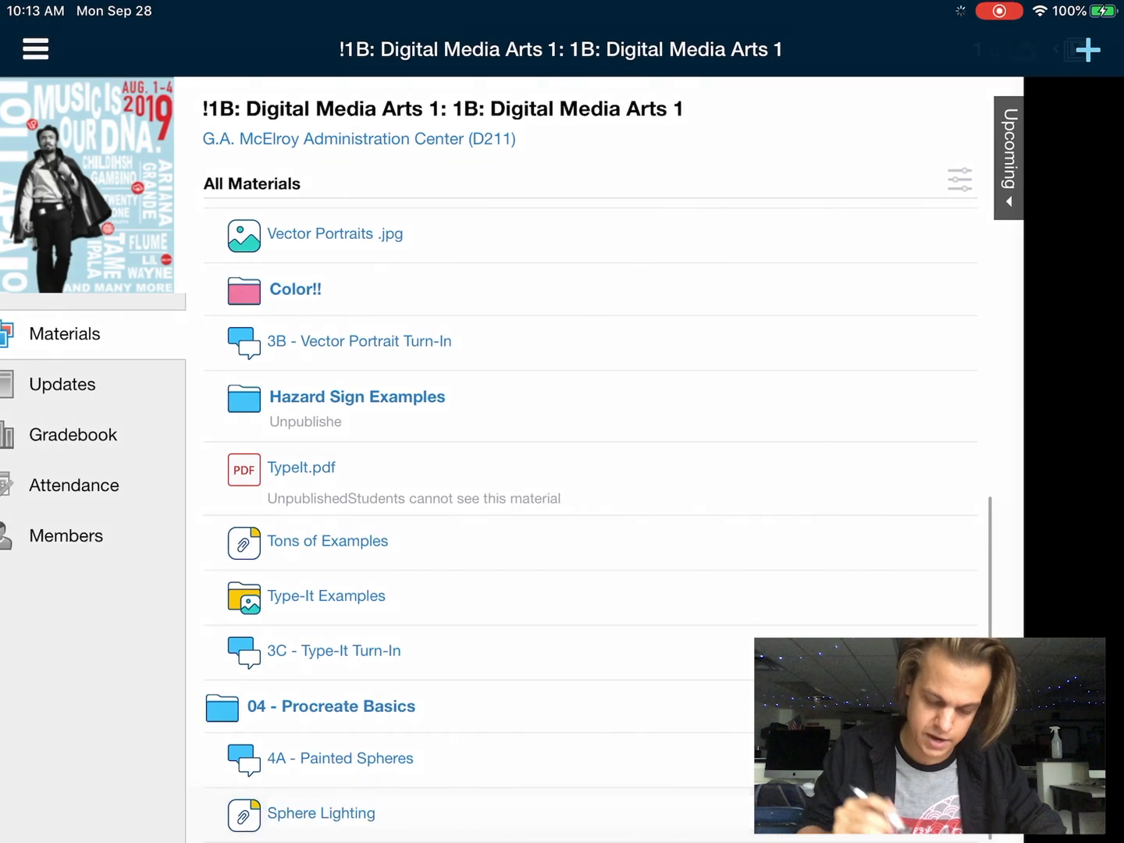
left_click(321, 812)
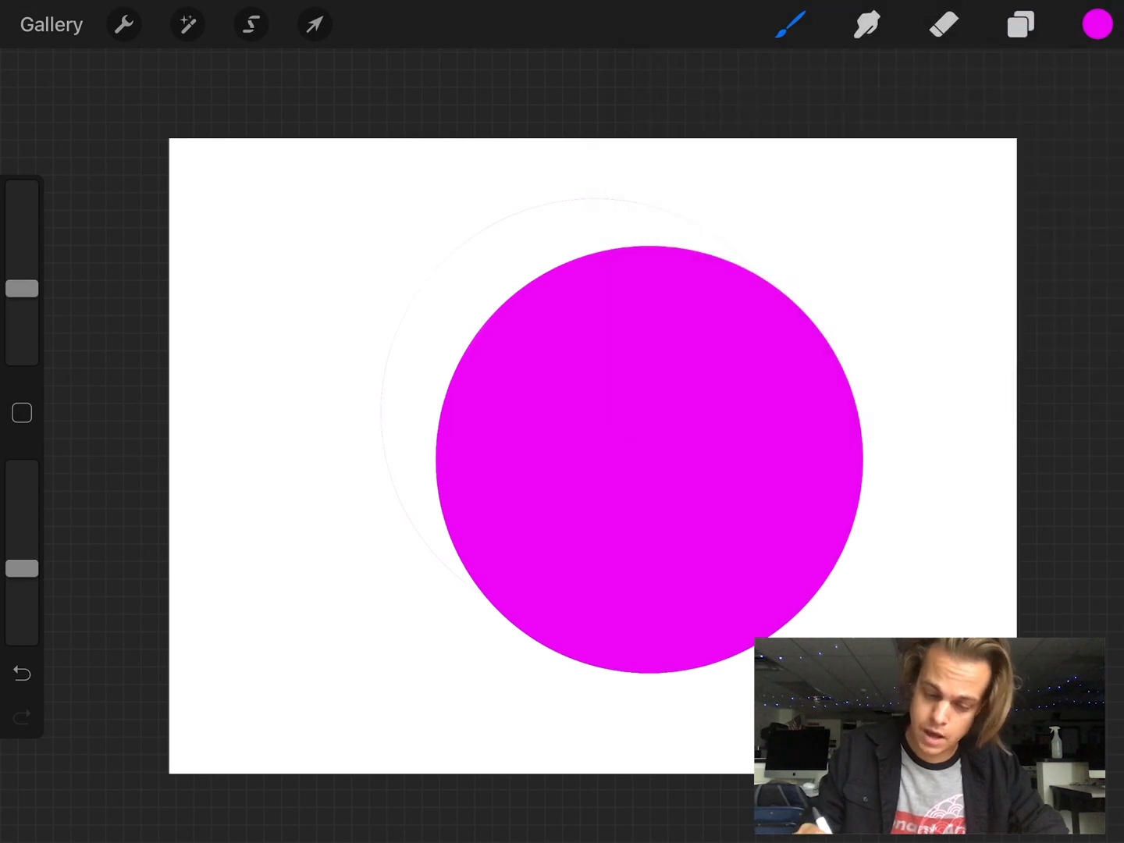
- Choose a dark violet and shade the sphere's lower left shadow side
left_click(1096, 23)
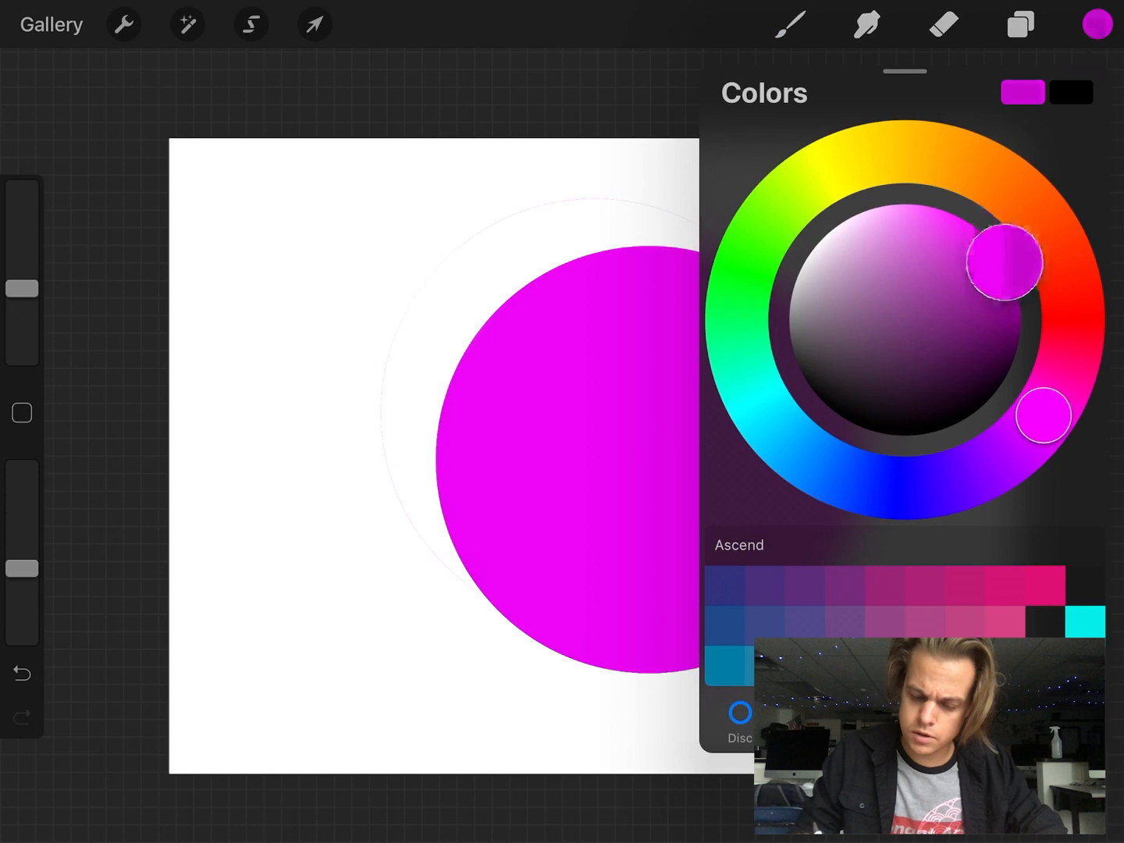
left_click_drag(1005, 262, 987, 320)
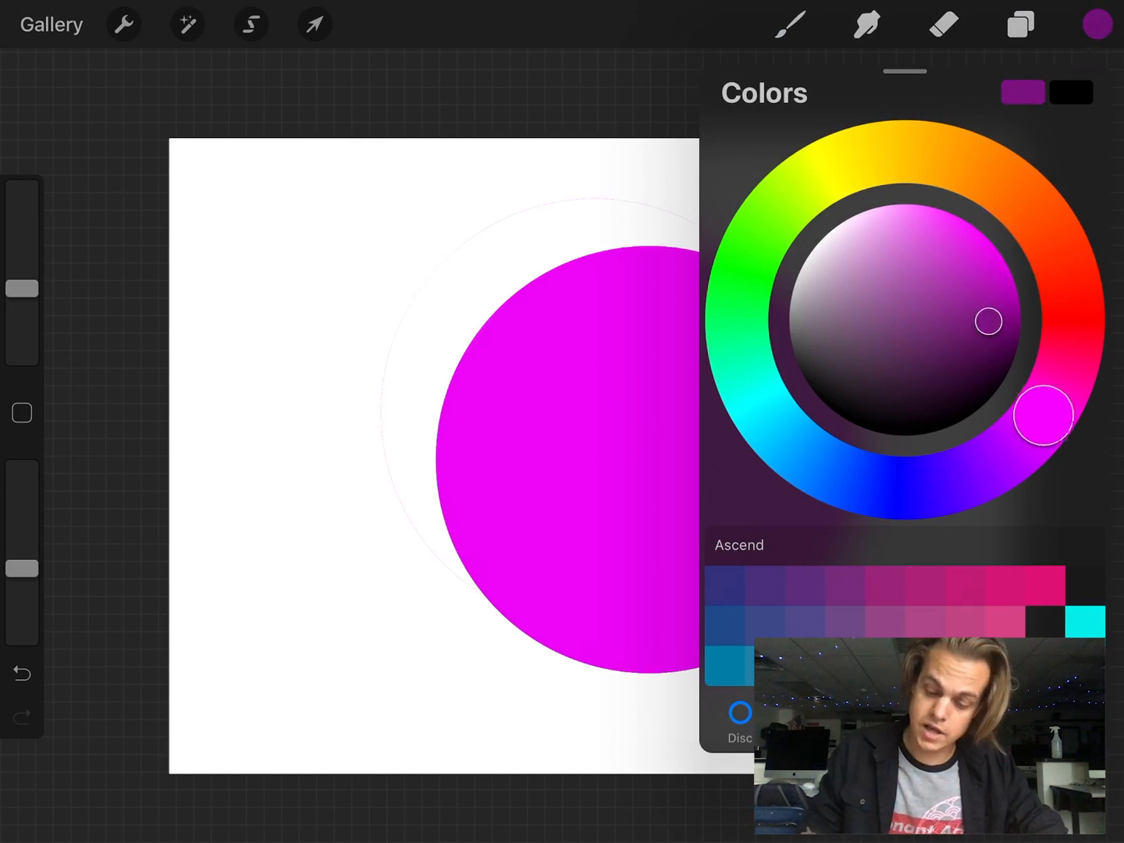
left_click_drag(1045, 413, 1007, 452)
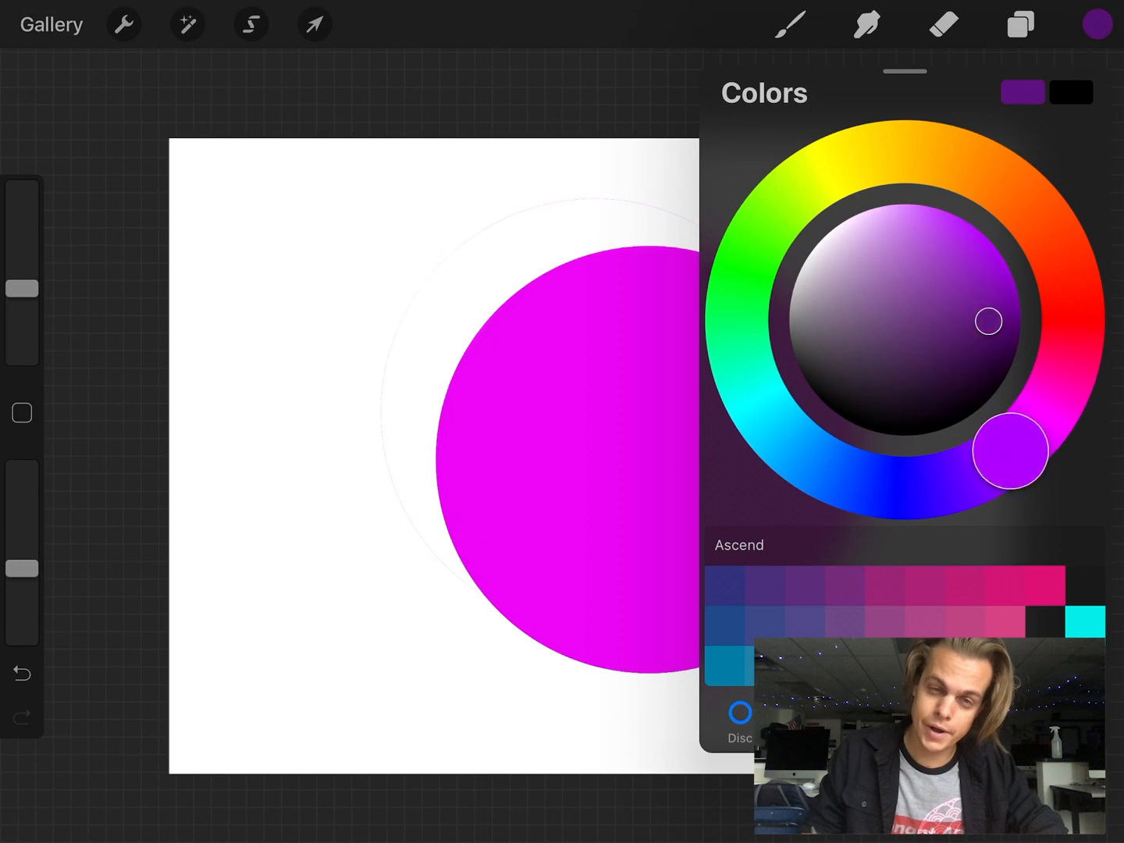
left_click_drag(1006, 450, 1007, 456)
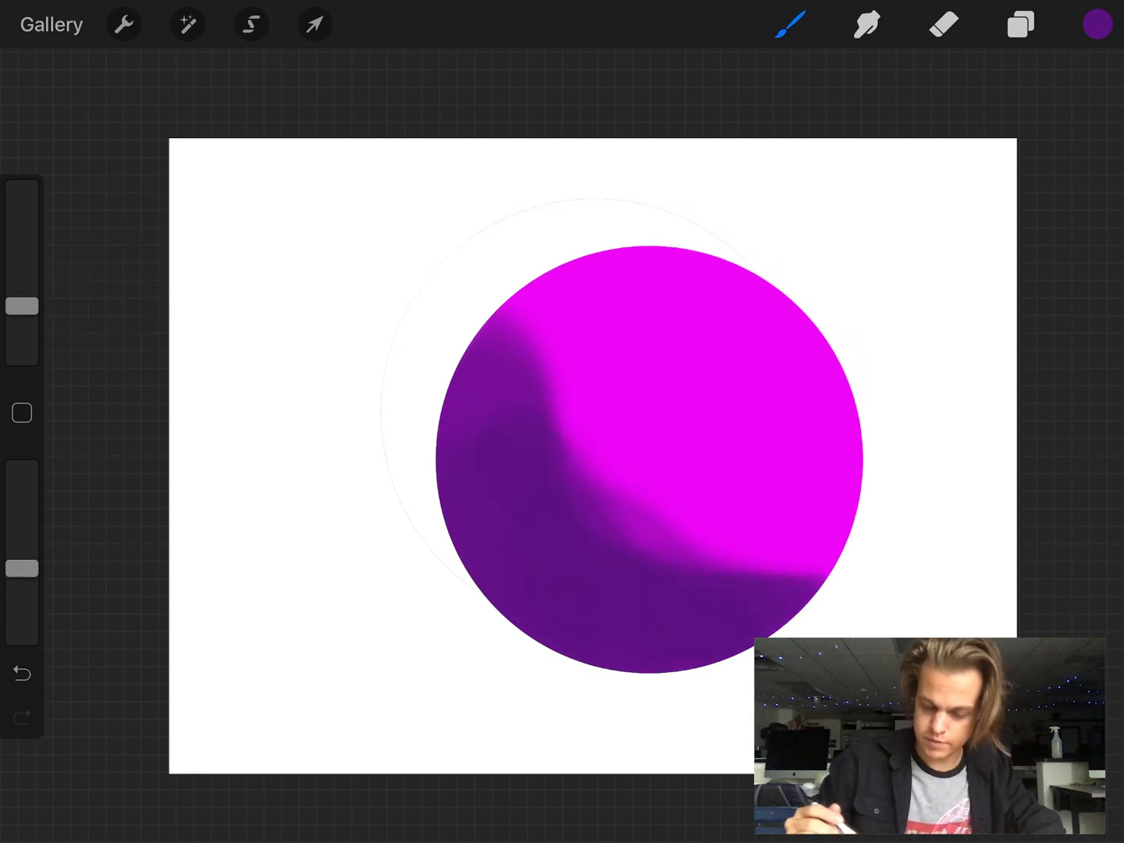
- Choose a pale lavender for the upper-right highlight, then lighten it to near-white pink
left_click(1095, 23)
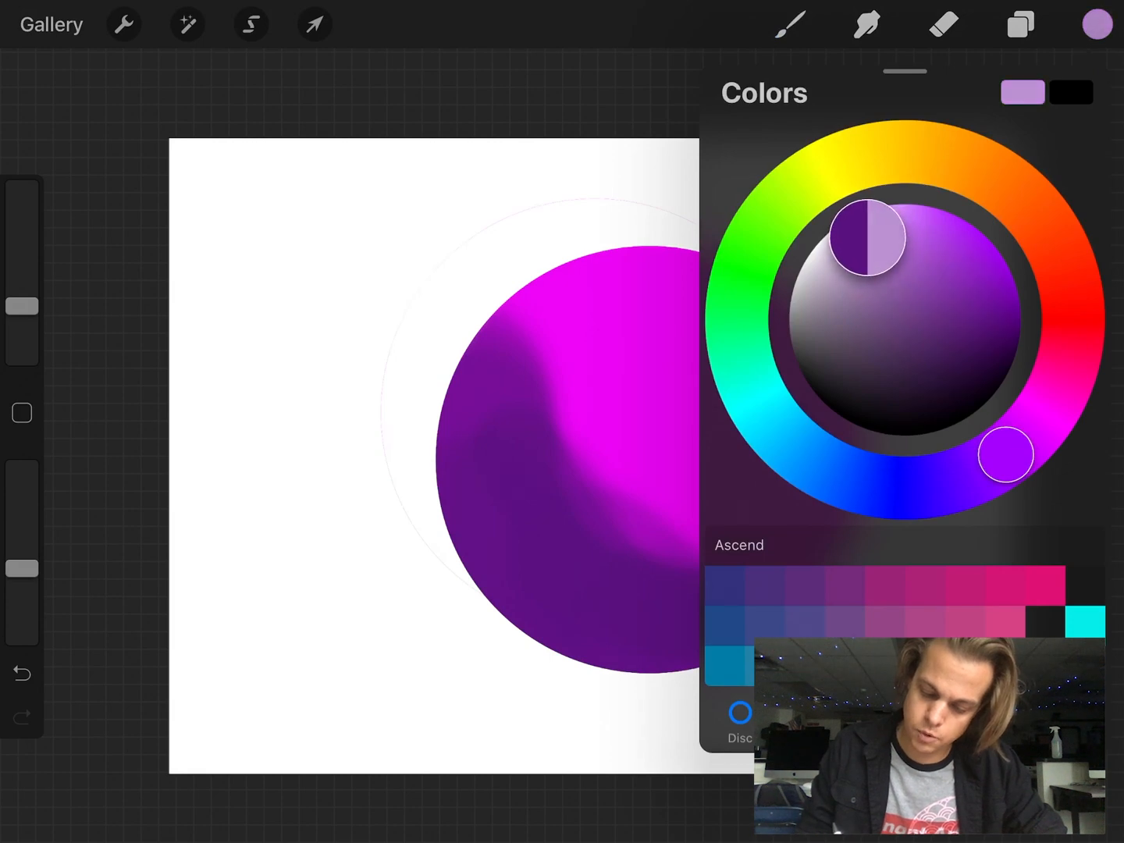
left_click_drag(1005, 456, 1054, 399)
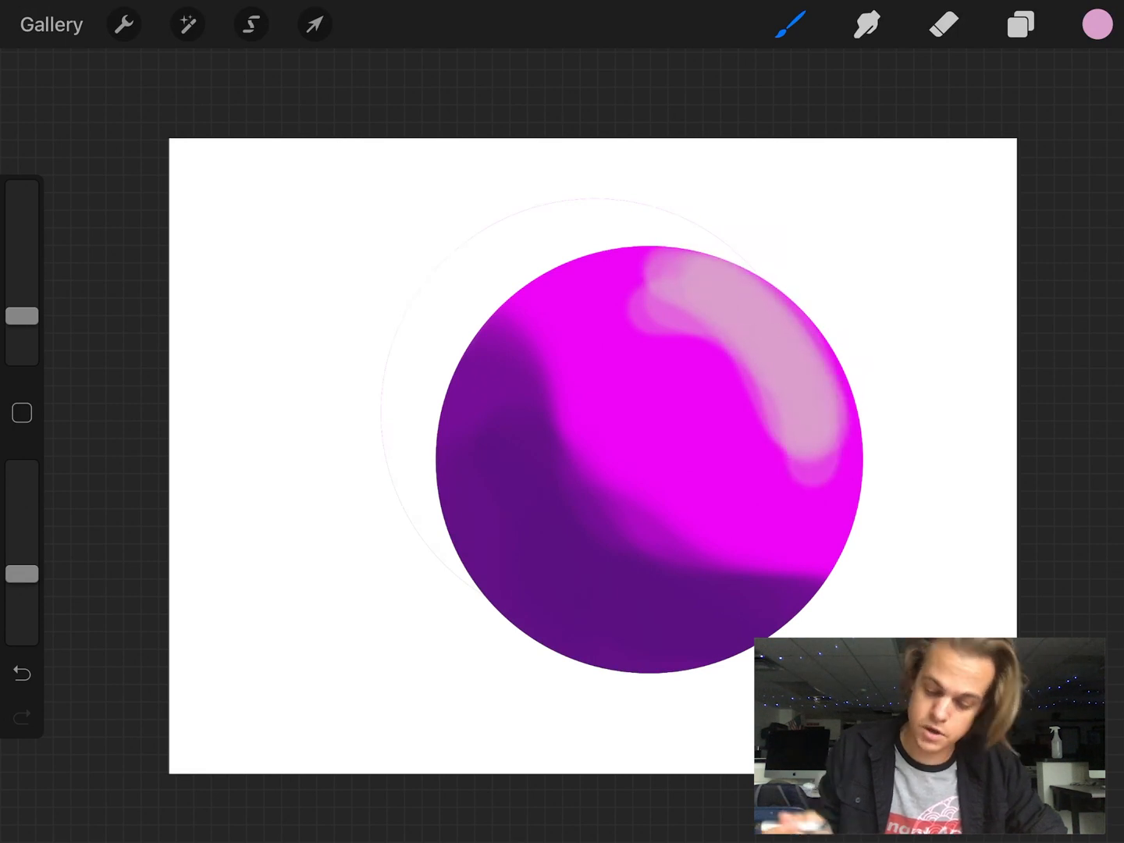
left_click(1096, 24)
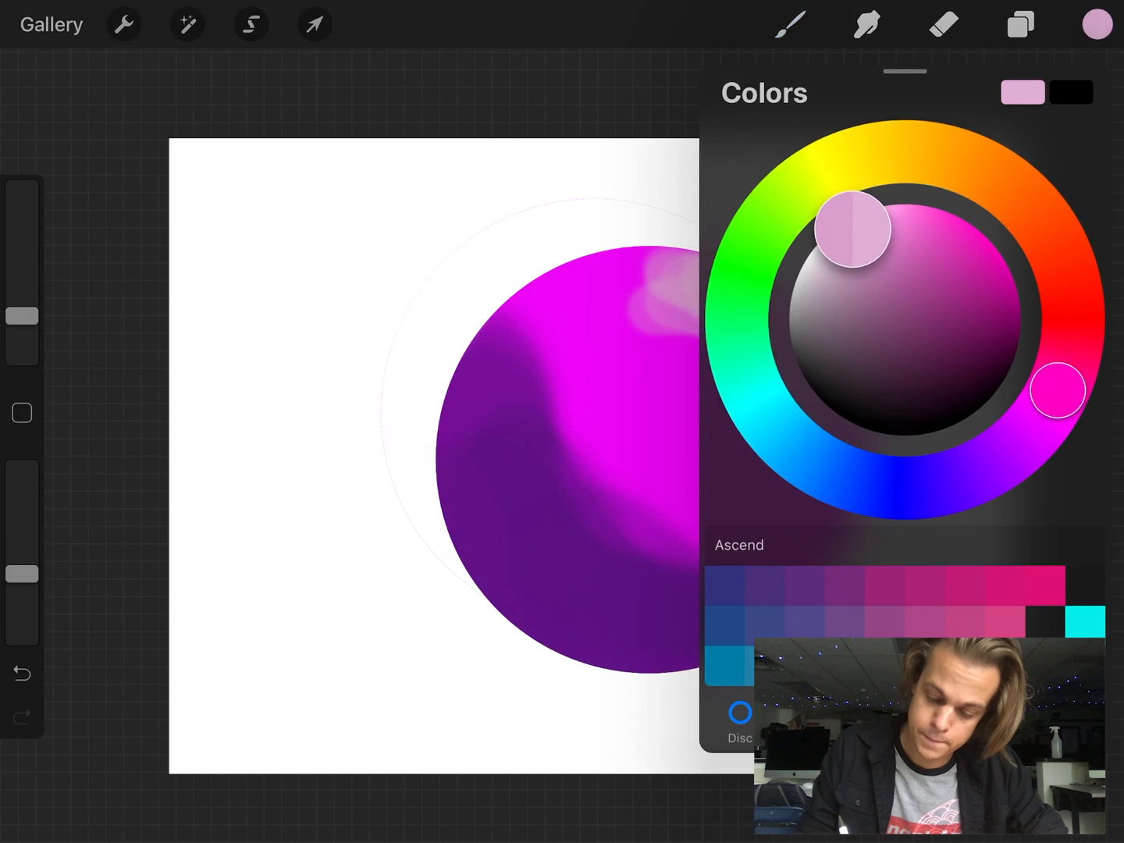
left_click_drag(851, 228, 830, 240)
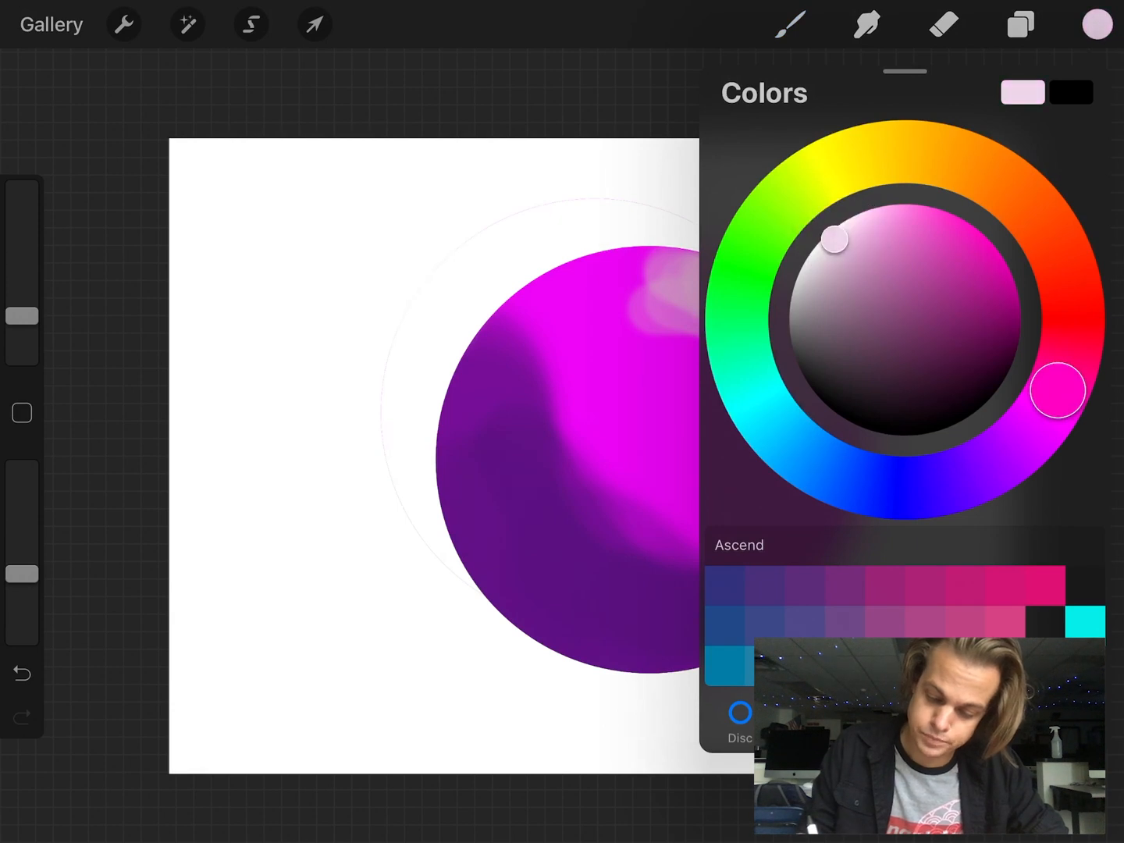
left_click(790, 23)
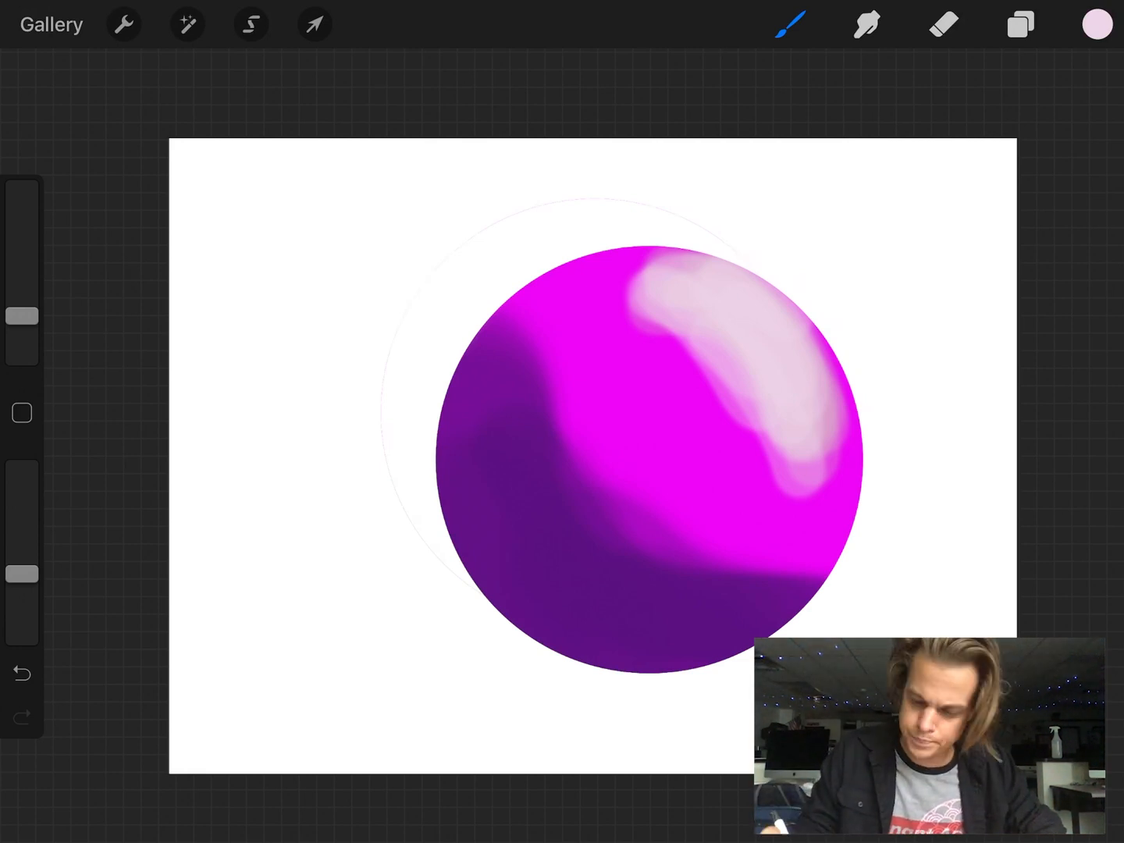
- Brush the near-white pink over the highlight and reopen the colour choices
left_click(1095, 24)
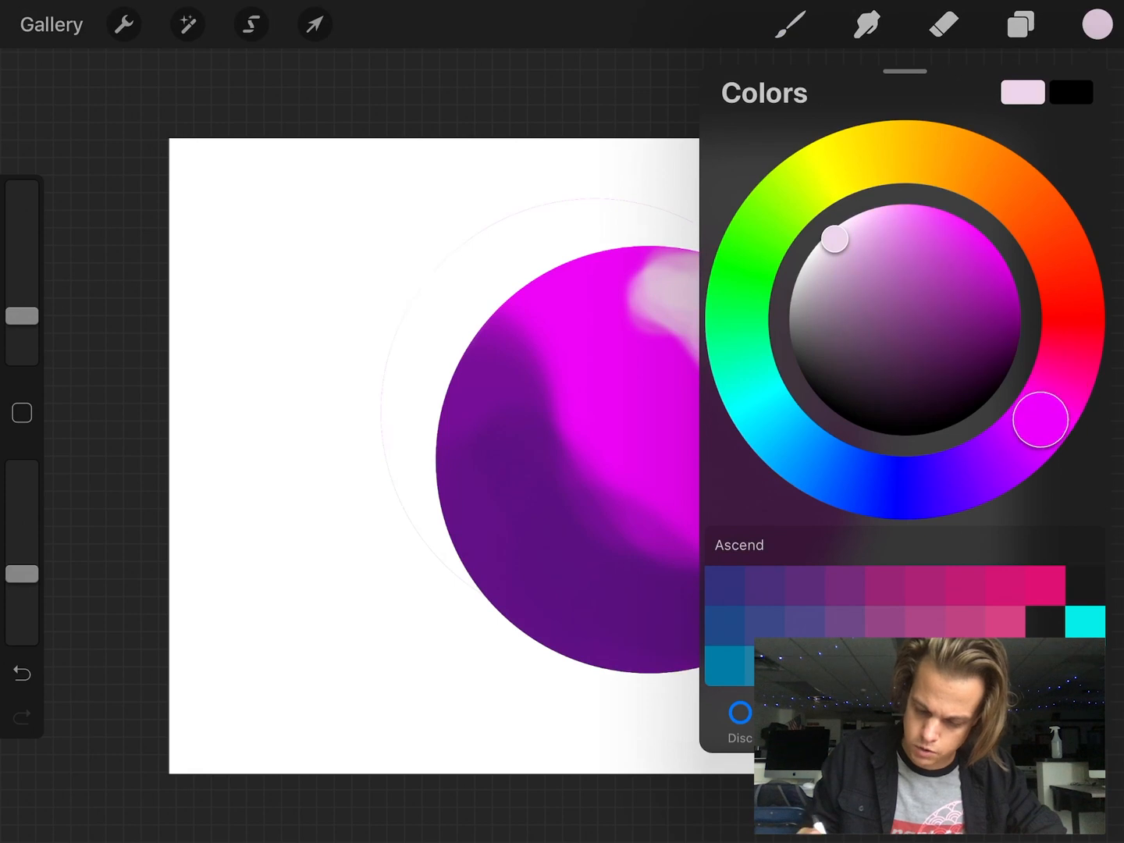
- Pick a lighter magenta, paint the midtone band, then switch to Smudge for blending
left_click(1095, 23)
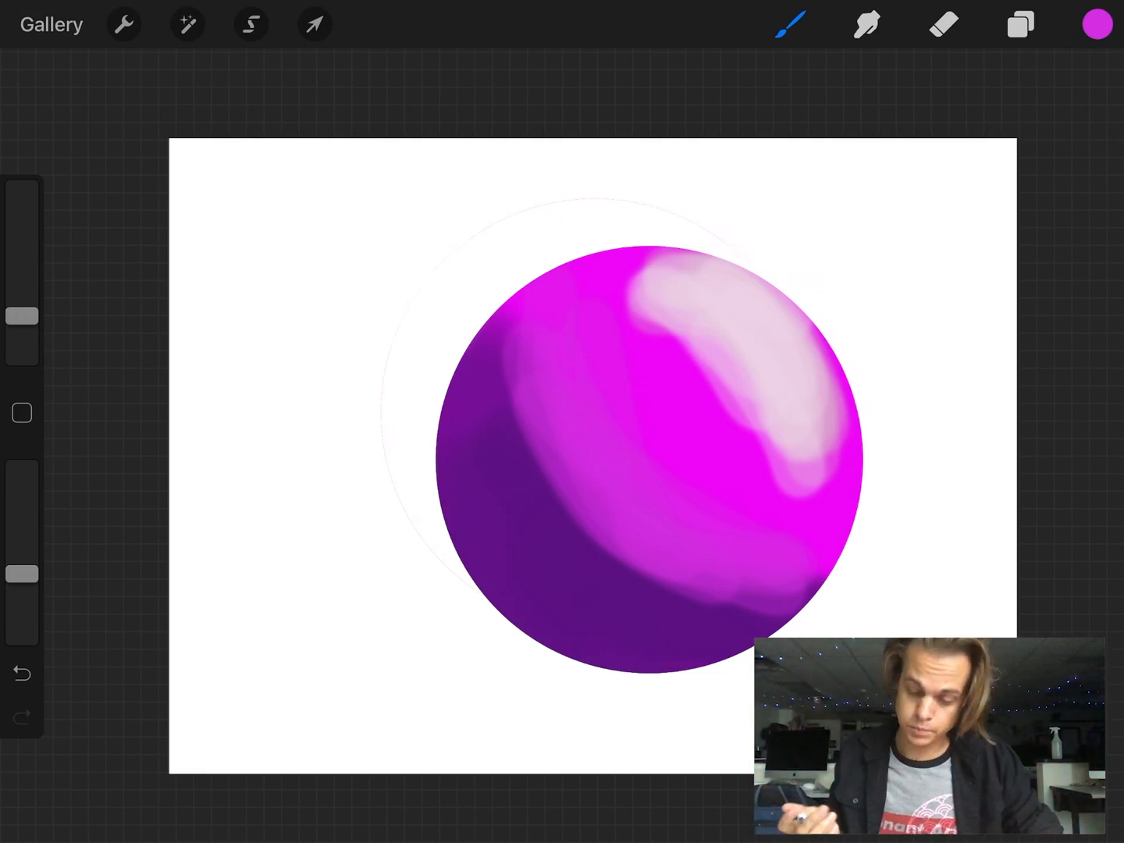
left_click(866, 25)
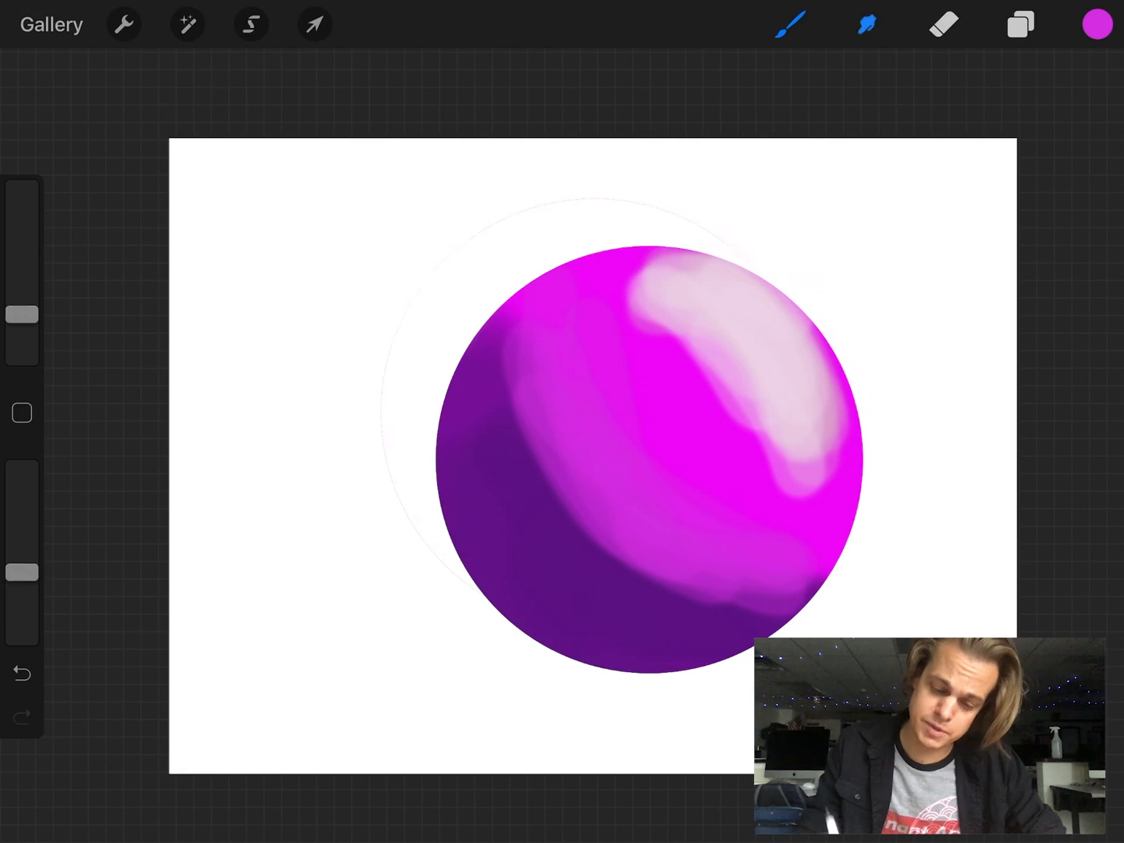
- Choose a Painting-set brush for the Smudge tool at 5% size and begin blending the sphere
left_click(866, 23)
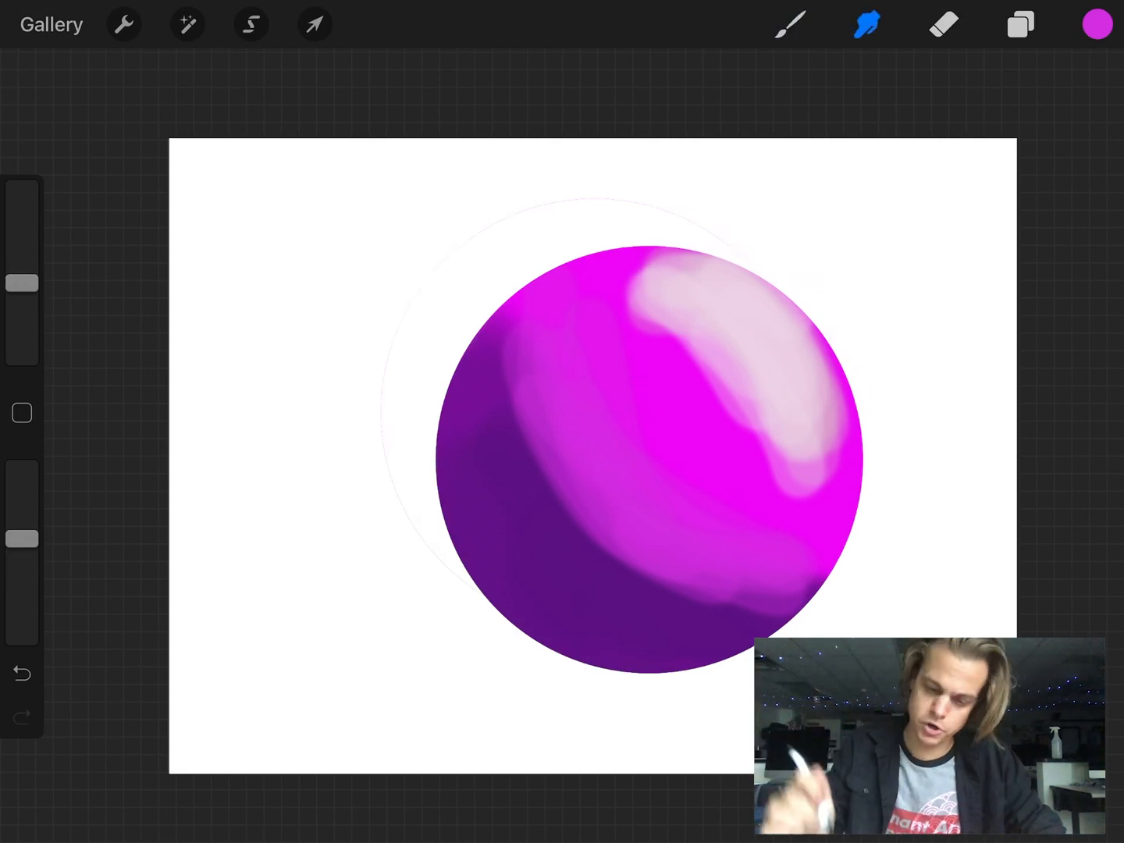
left_click(788, 23)
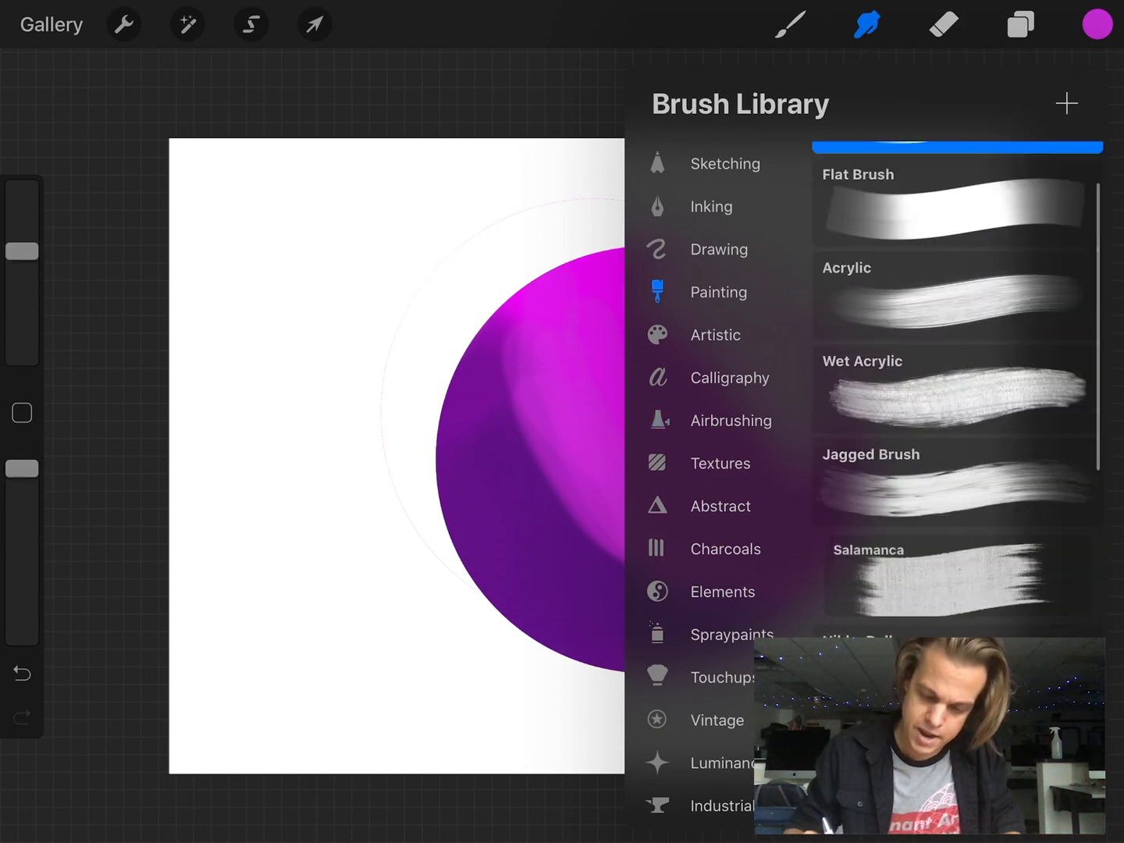
scroll("down", 3)
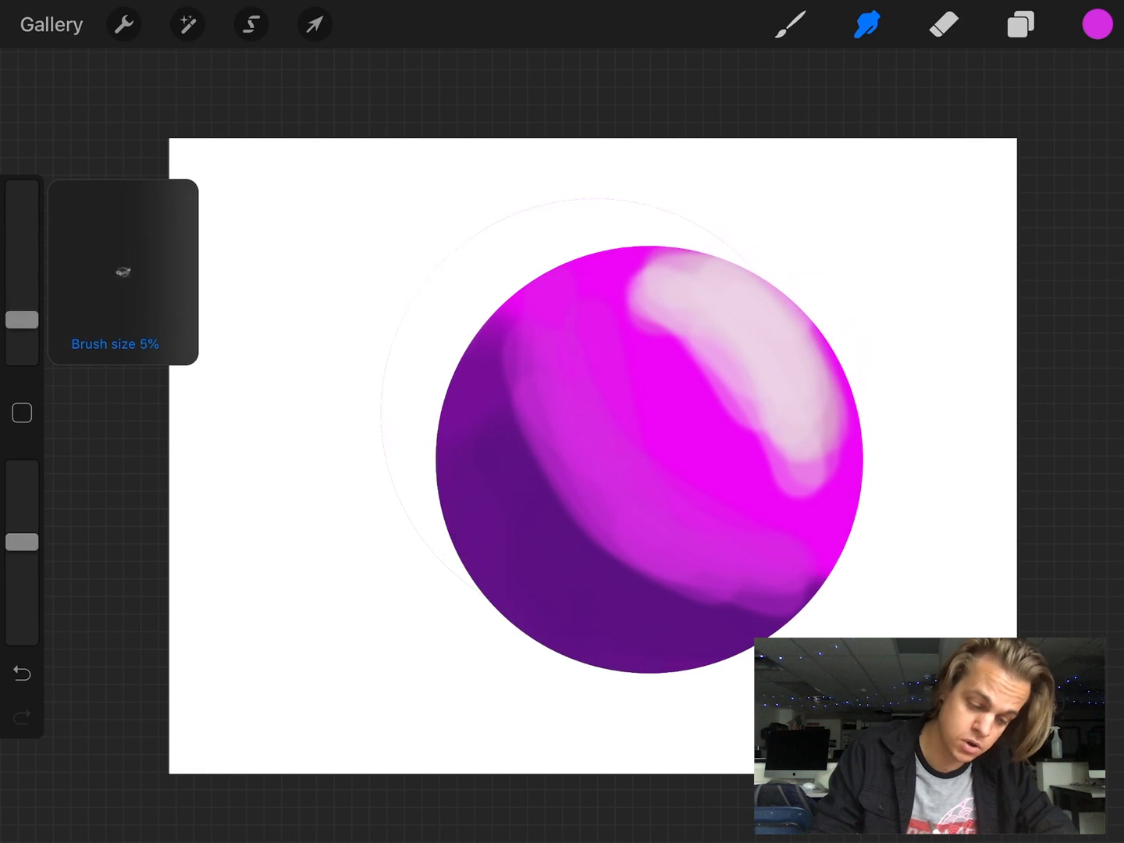
left_click_drag(24, 319, 23, 279)
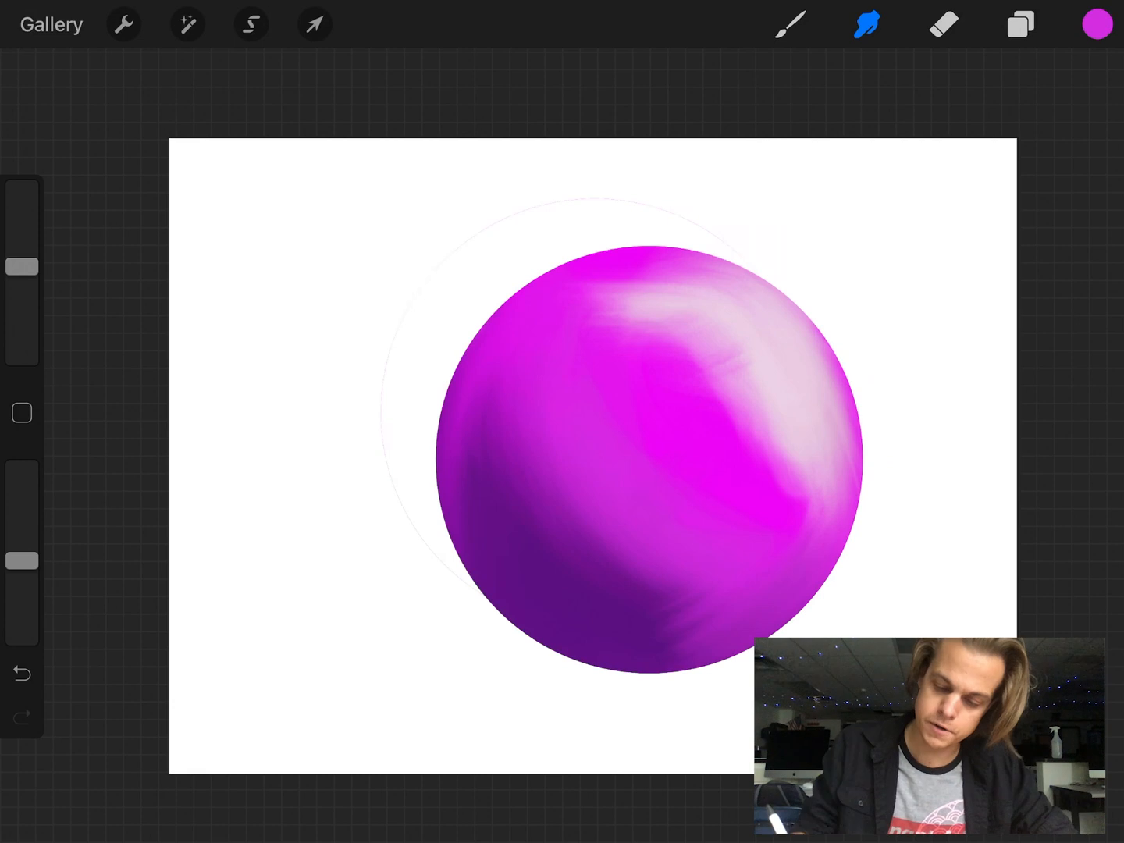
- Return to the Brush tool after smudging the sphere's colour boundaries smooth
left_click(789, 24)
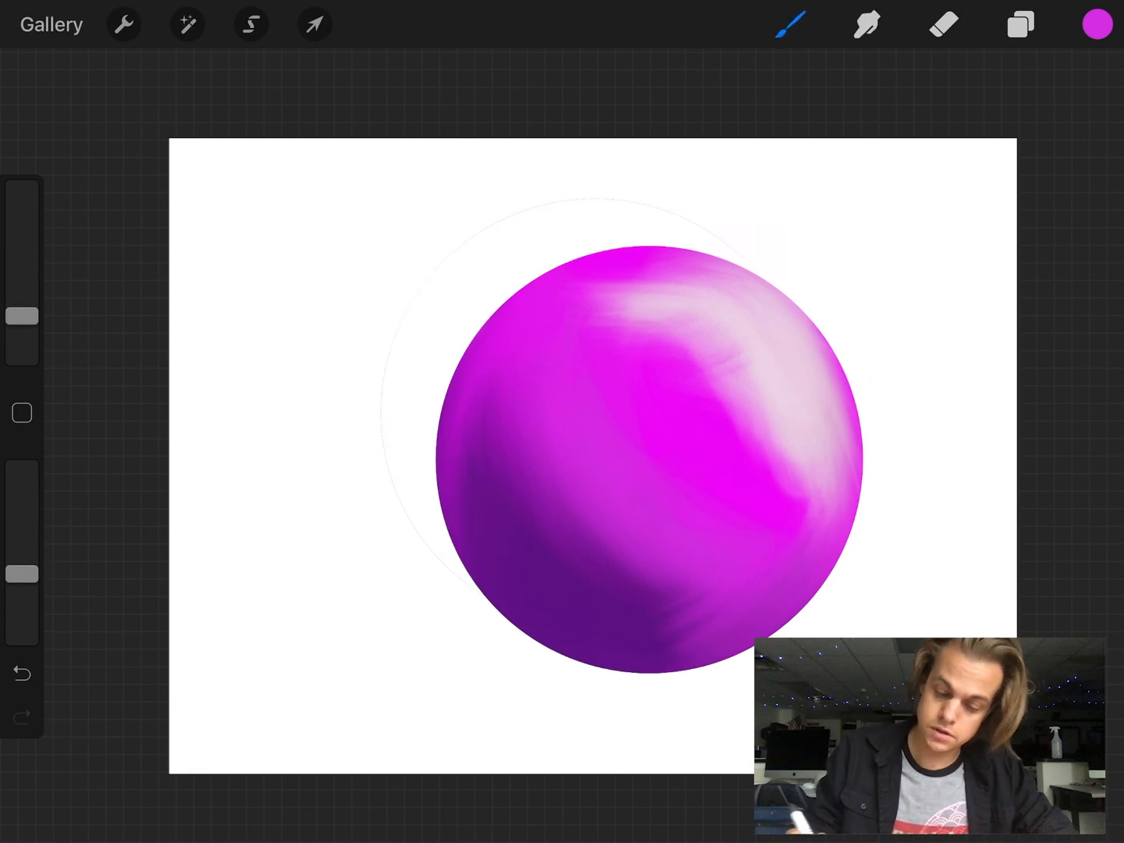
- Deepen the lower-left shadow with dark violet and blend it into the midtones
left_click(1096, 23)
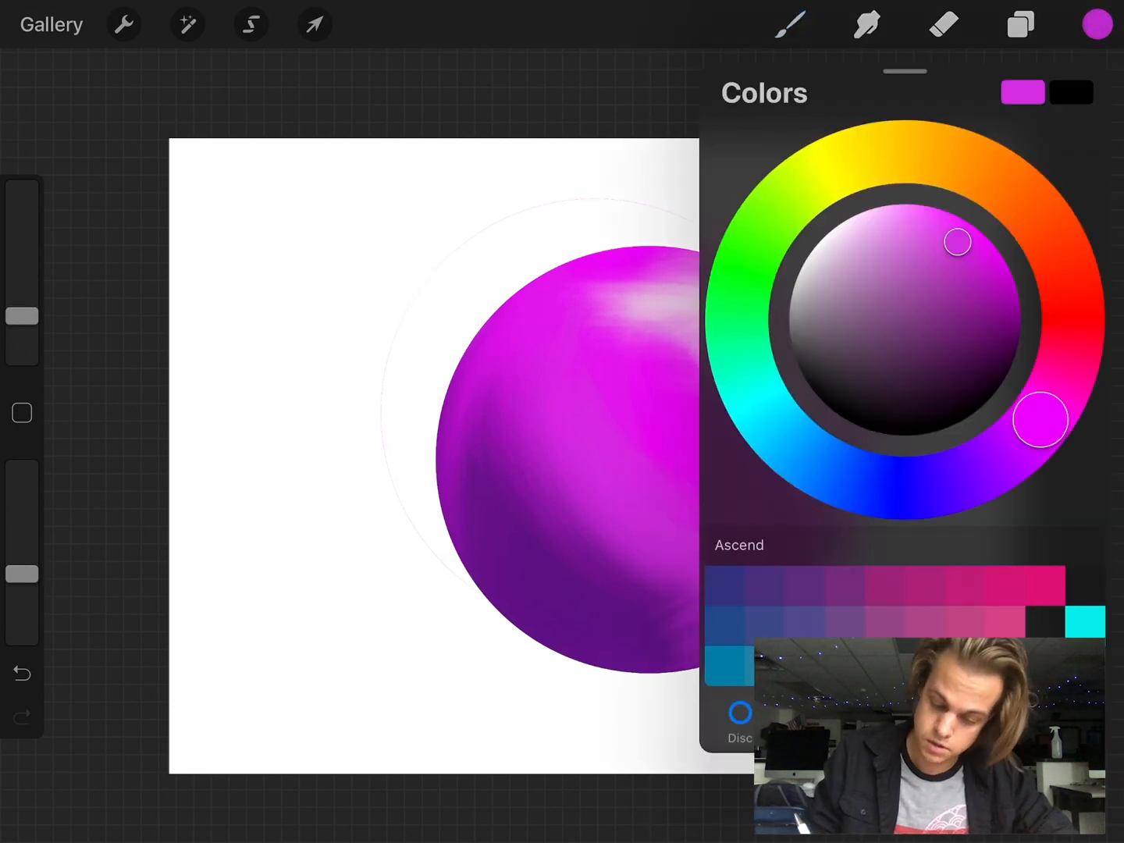
left_click_drag(1040, 420, 1006, 454)
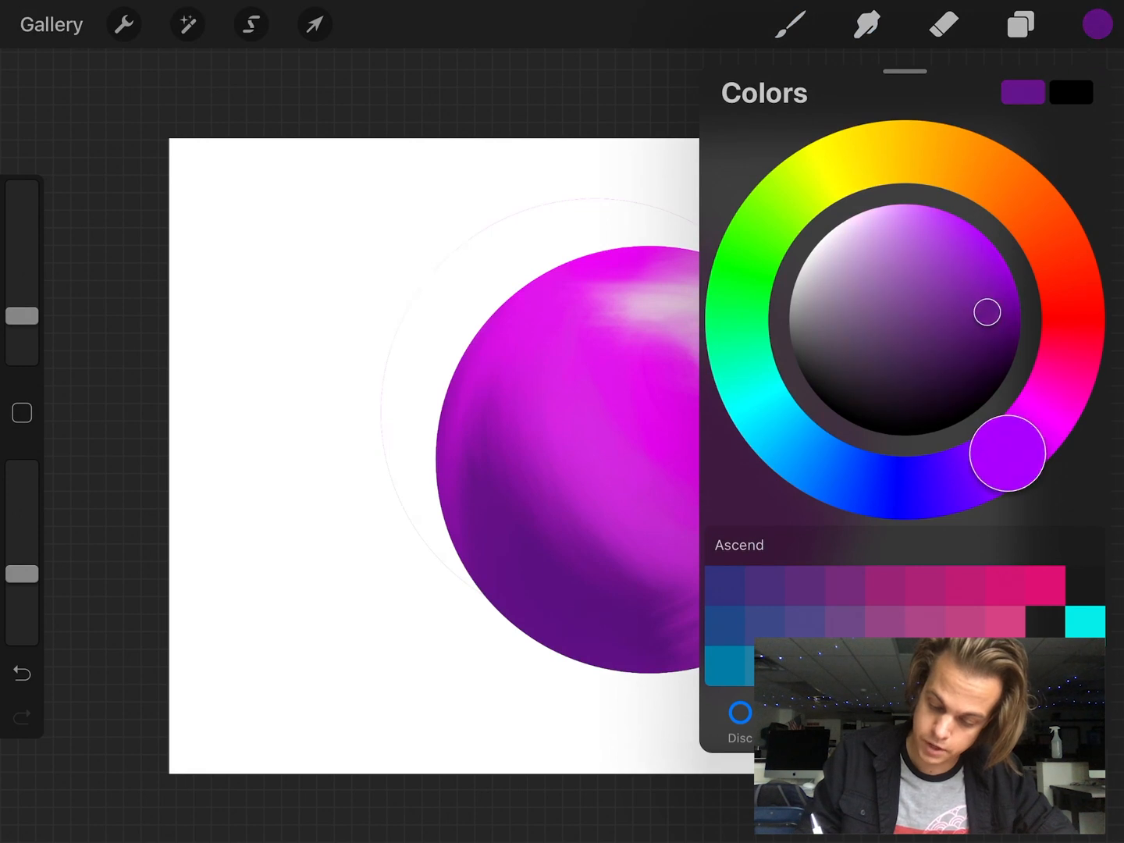
left_click(792, 23)
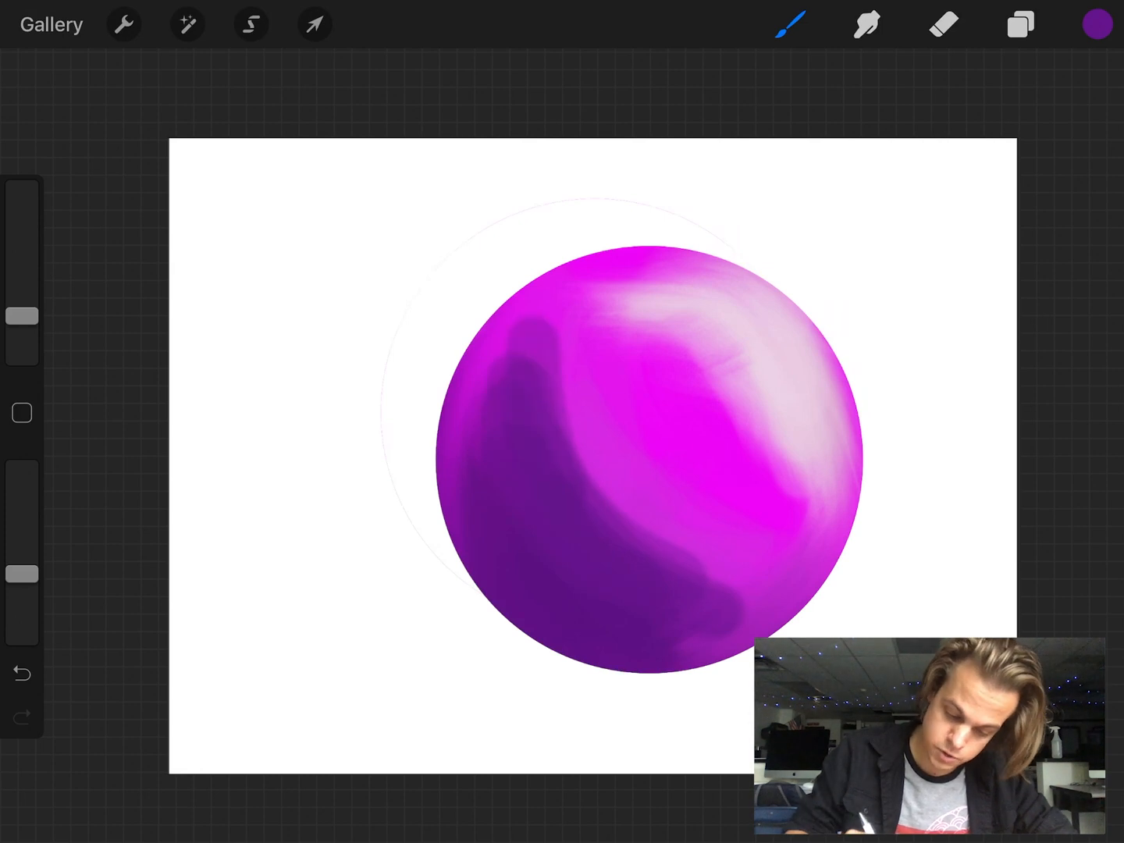
left_click(22, 672)
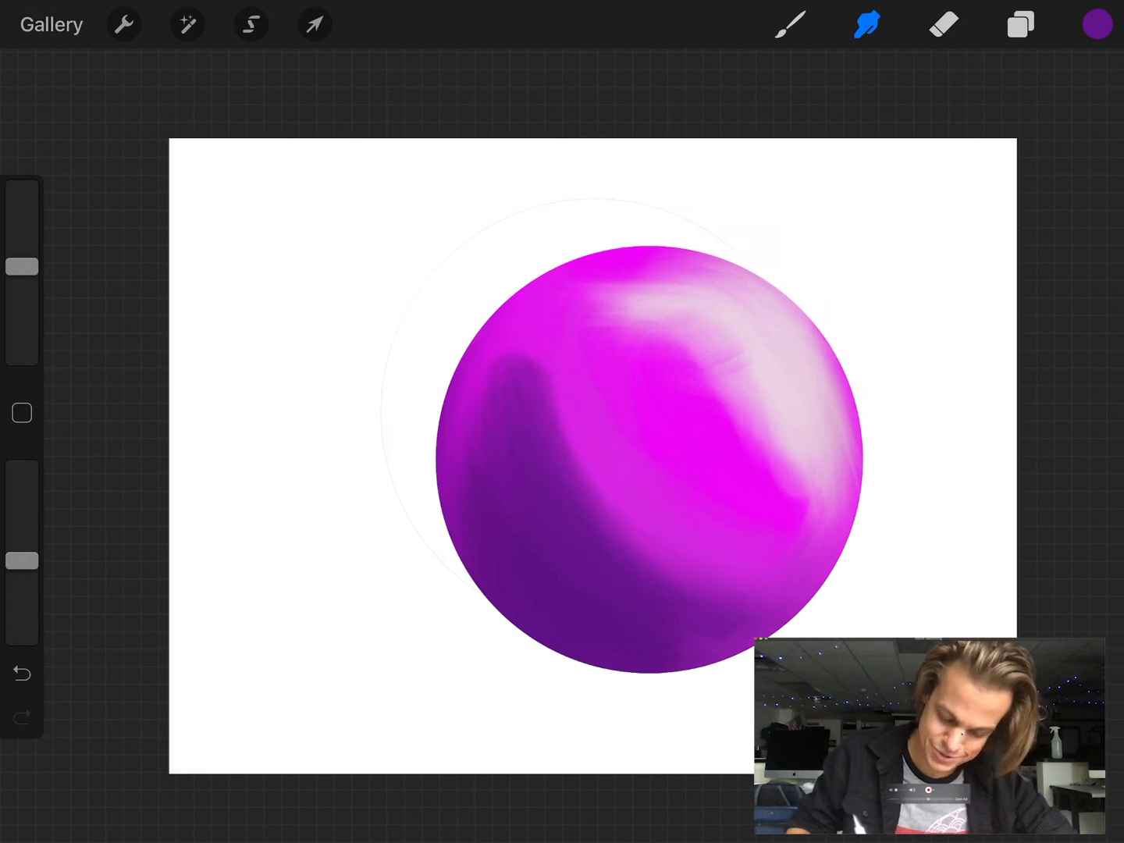
- Paint a light pink highlight on the sphere's upper right and smudge it in
left_click(1096, 23)
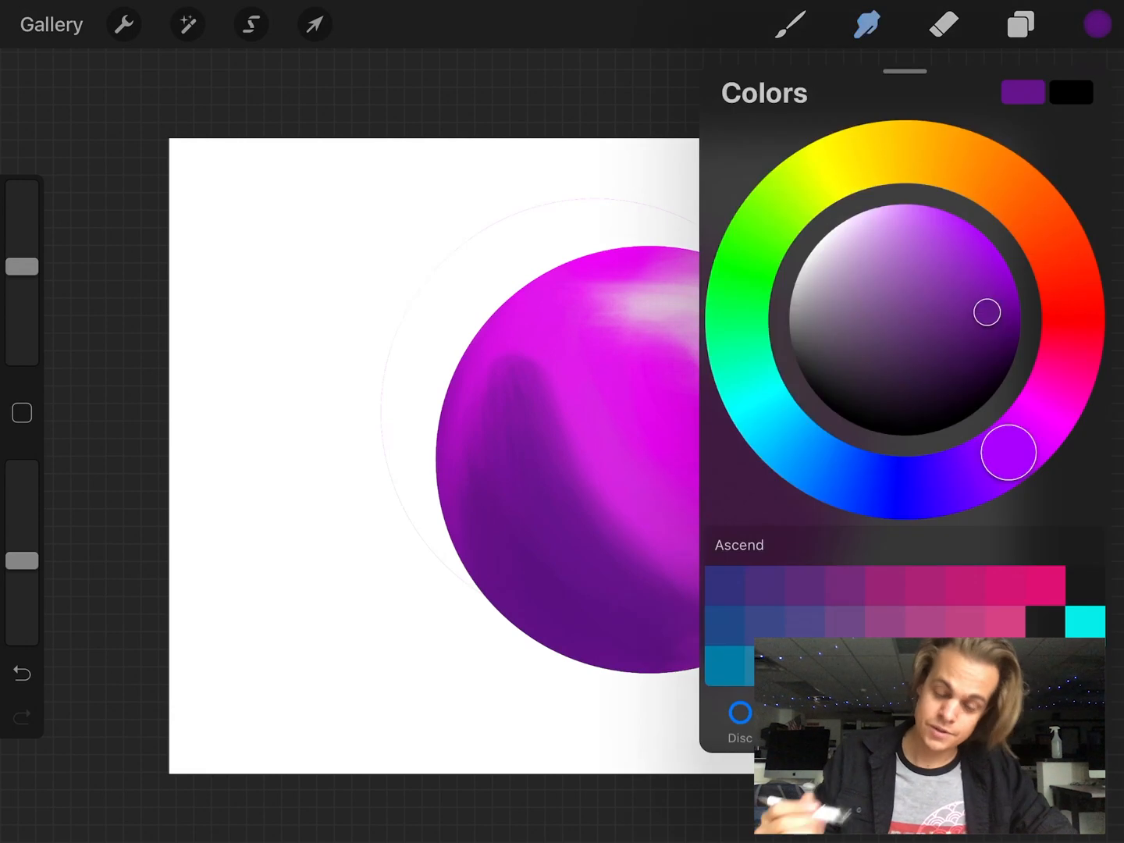
left_click_drag(1007, 452, 1038, 422)
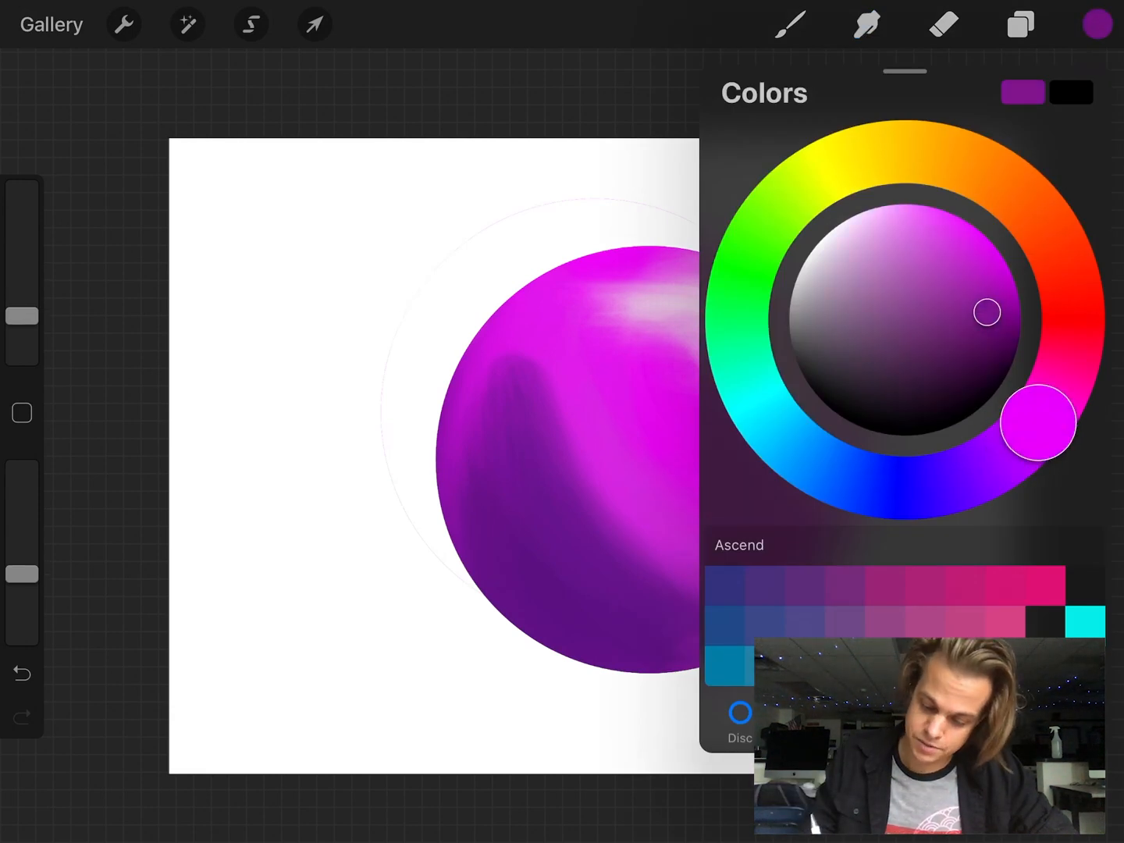
left_click_drag(986, 312, 971, 300)
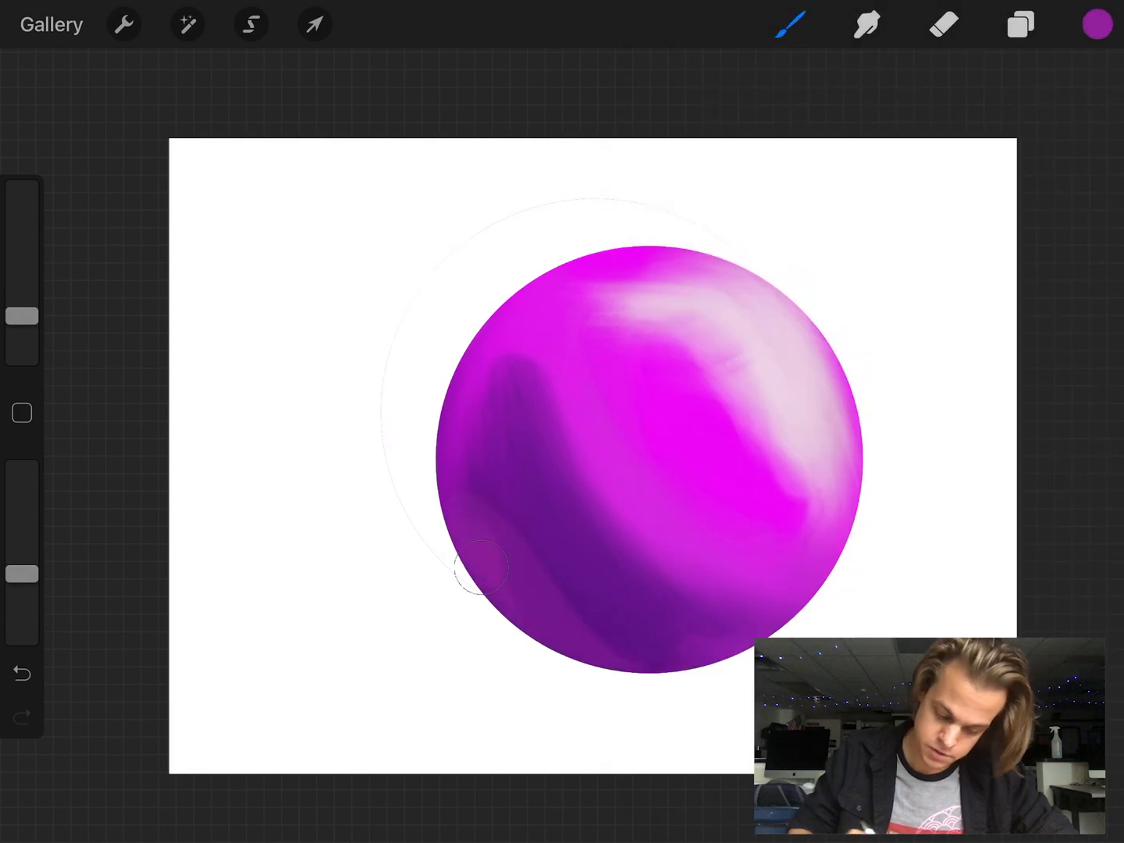
left_click(866, 24)
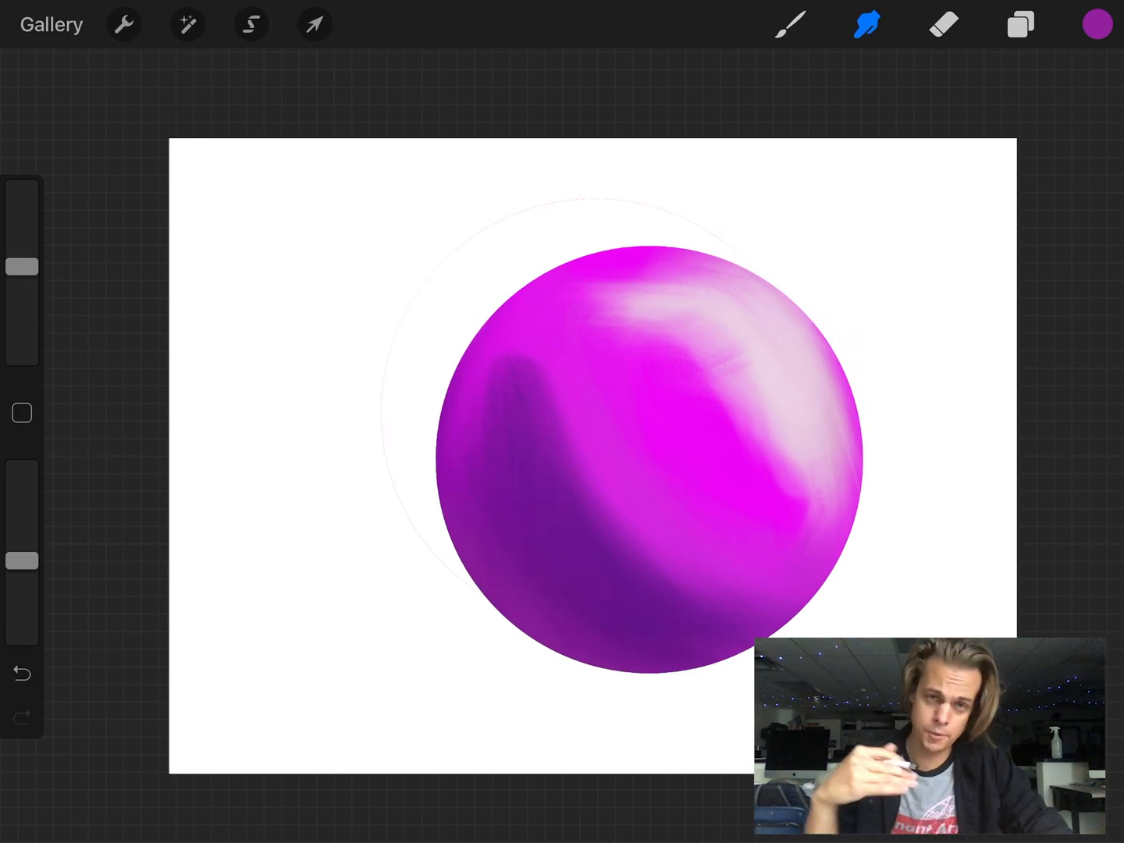
left_click(1019, 24)
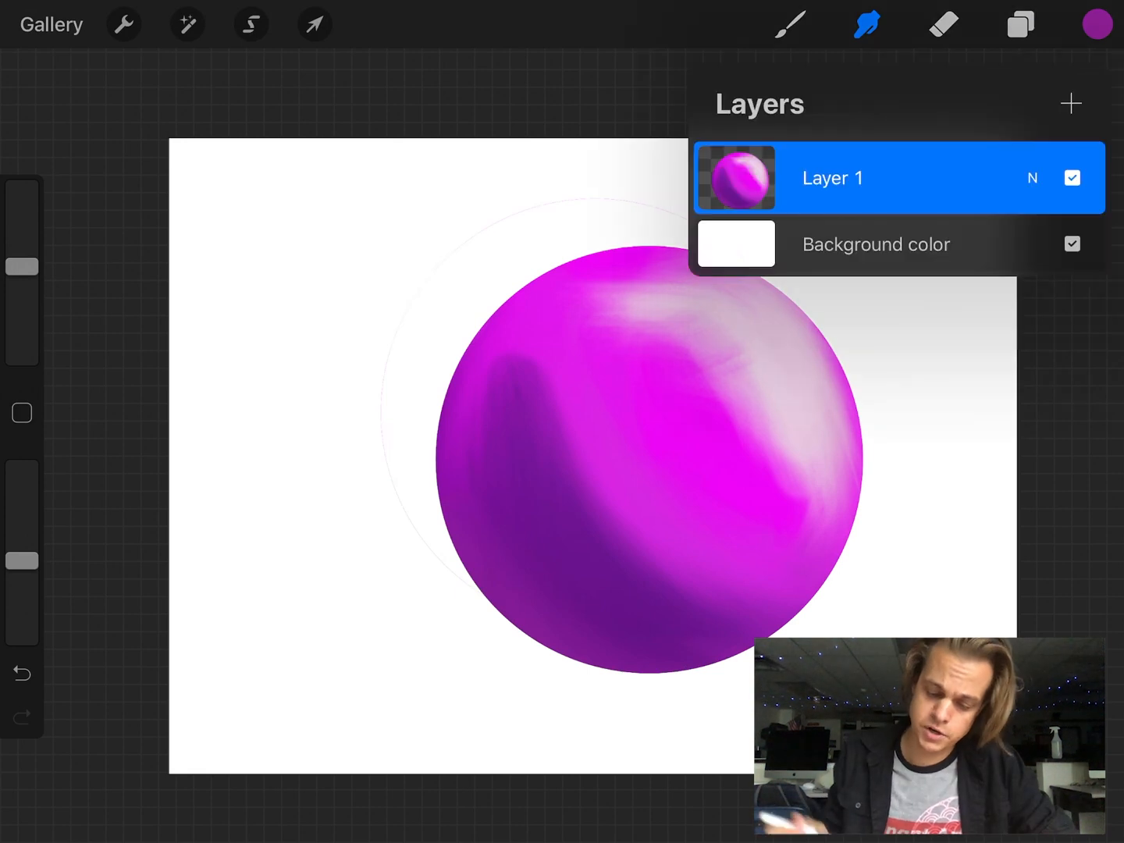
- Set the background colour to a soft sage green and add a new layer above the sphere
left_click(733, 243)
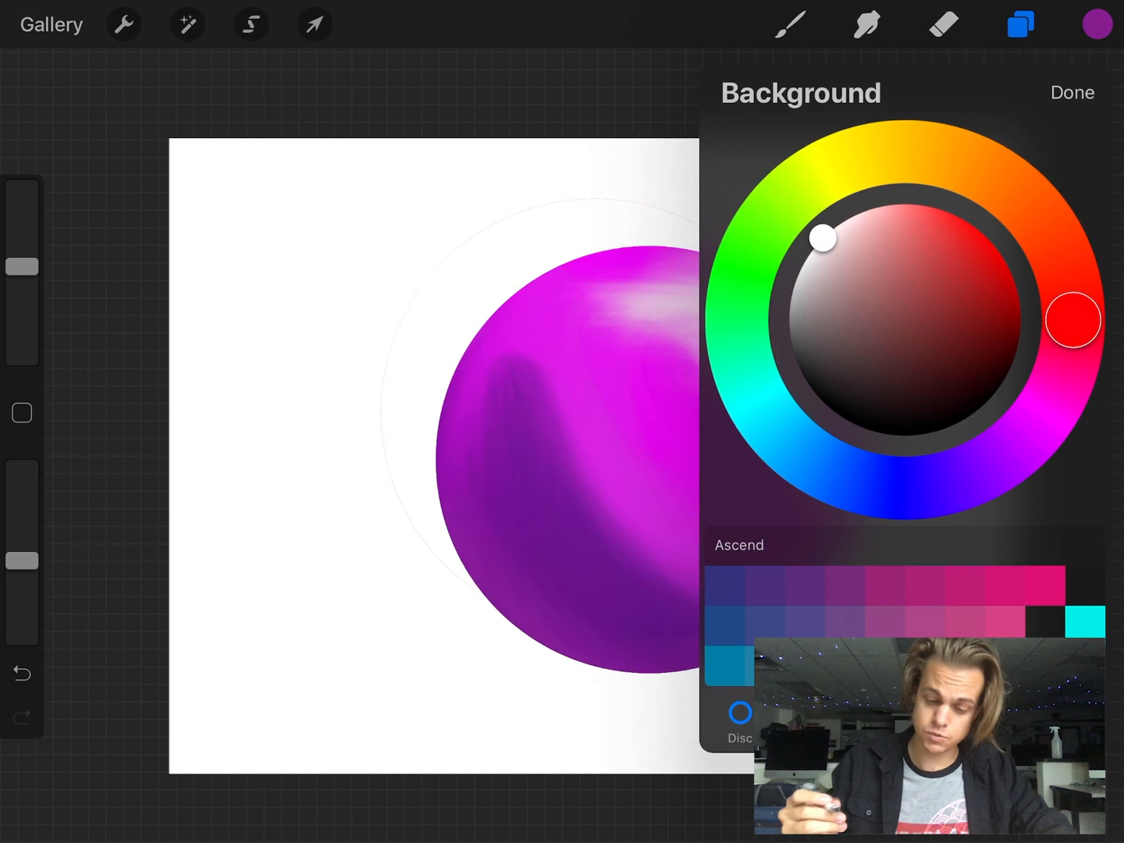
left_click_drag(818, 238, 983, 234)
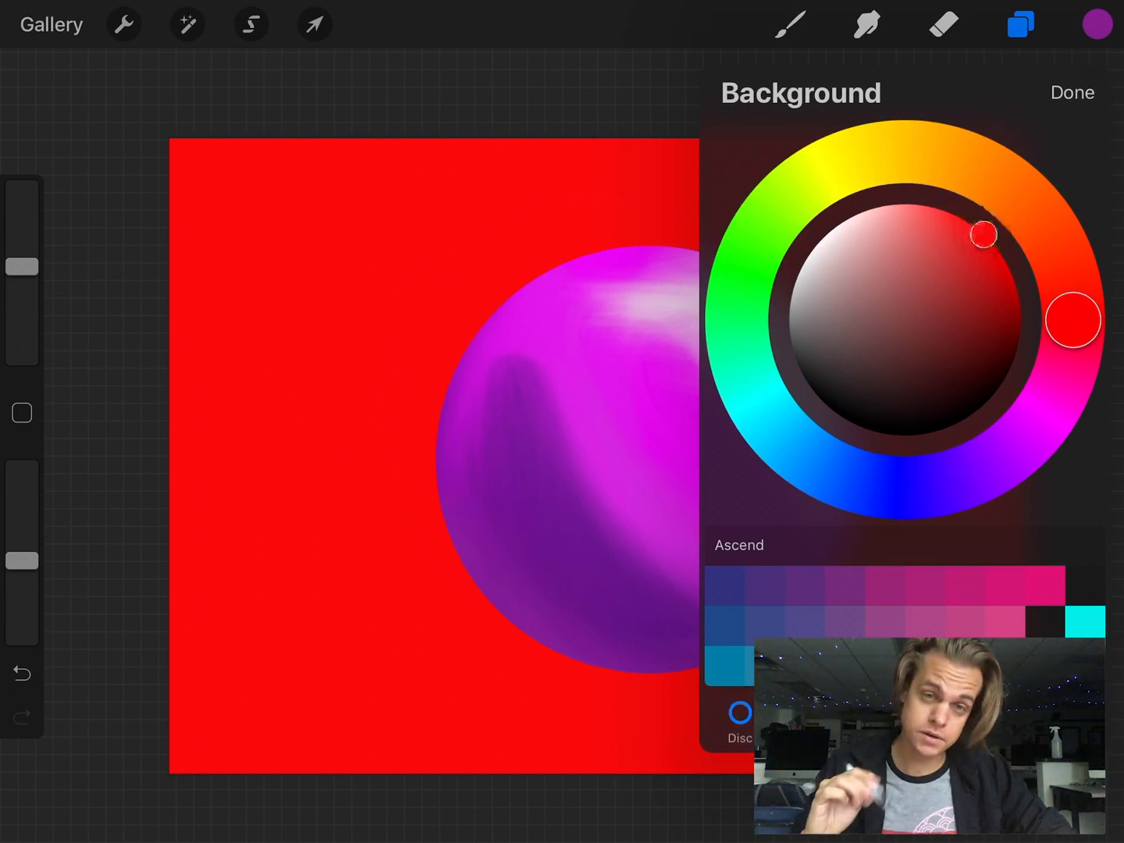
left_click_drag(1074, 320, 1023, 437)
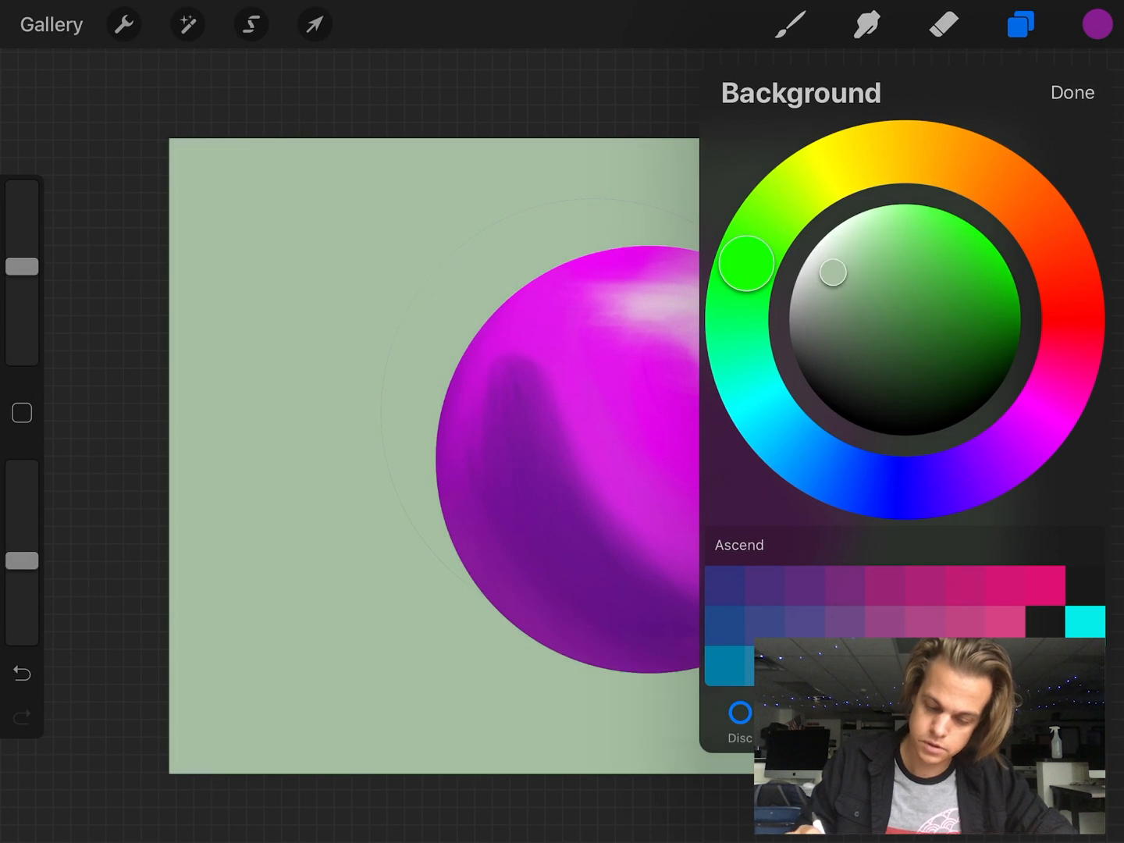
left_click_drag(746, 262, 733, 290)
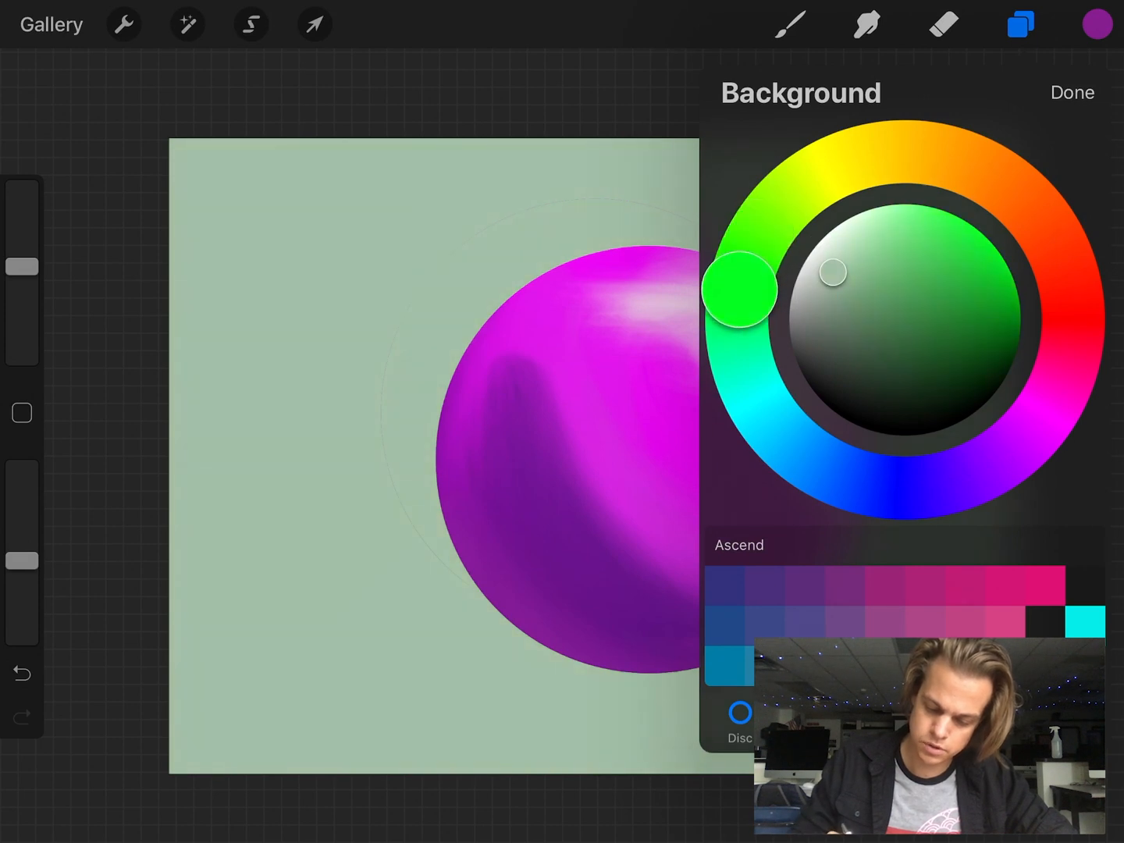
left_click_drag(733, 288, 753, 231)
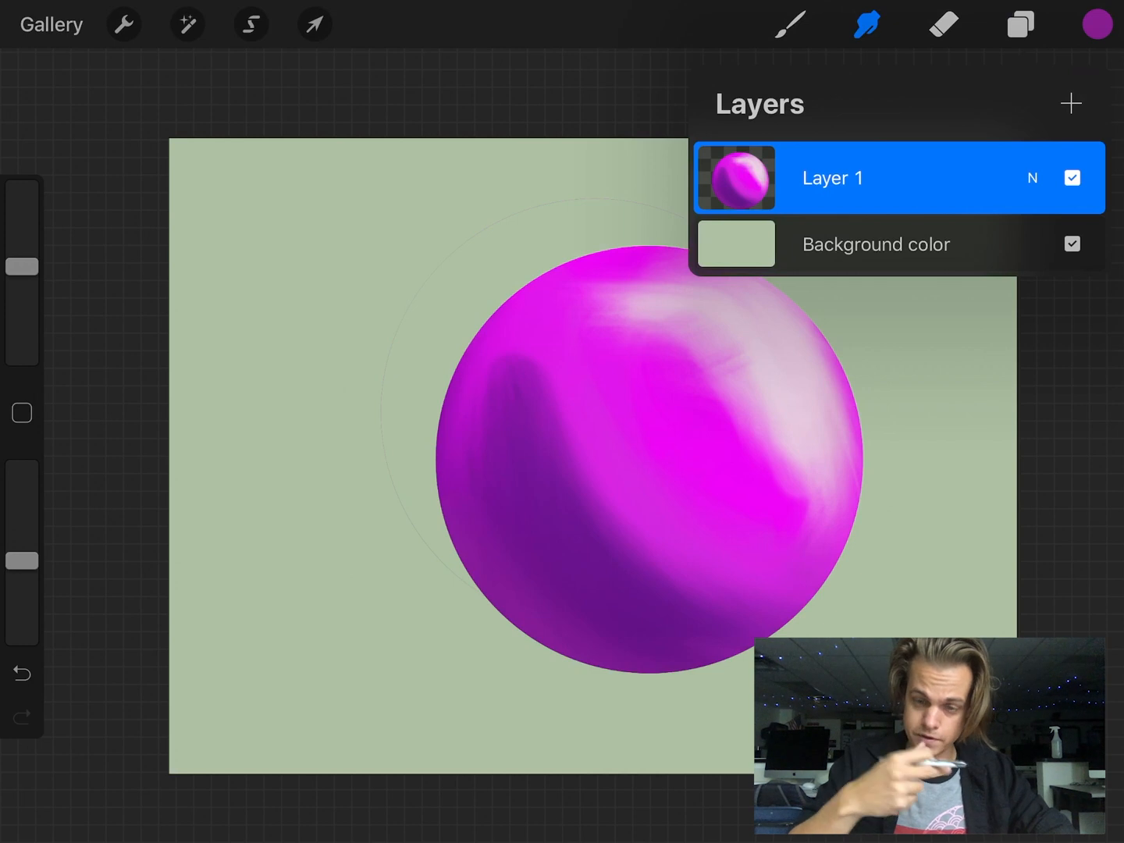
left_click(1071, 103)
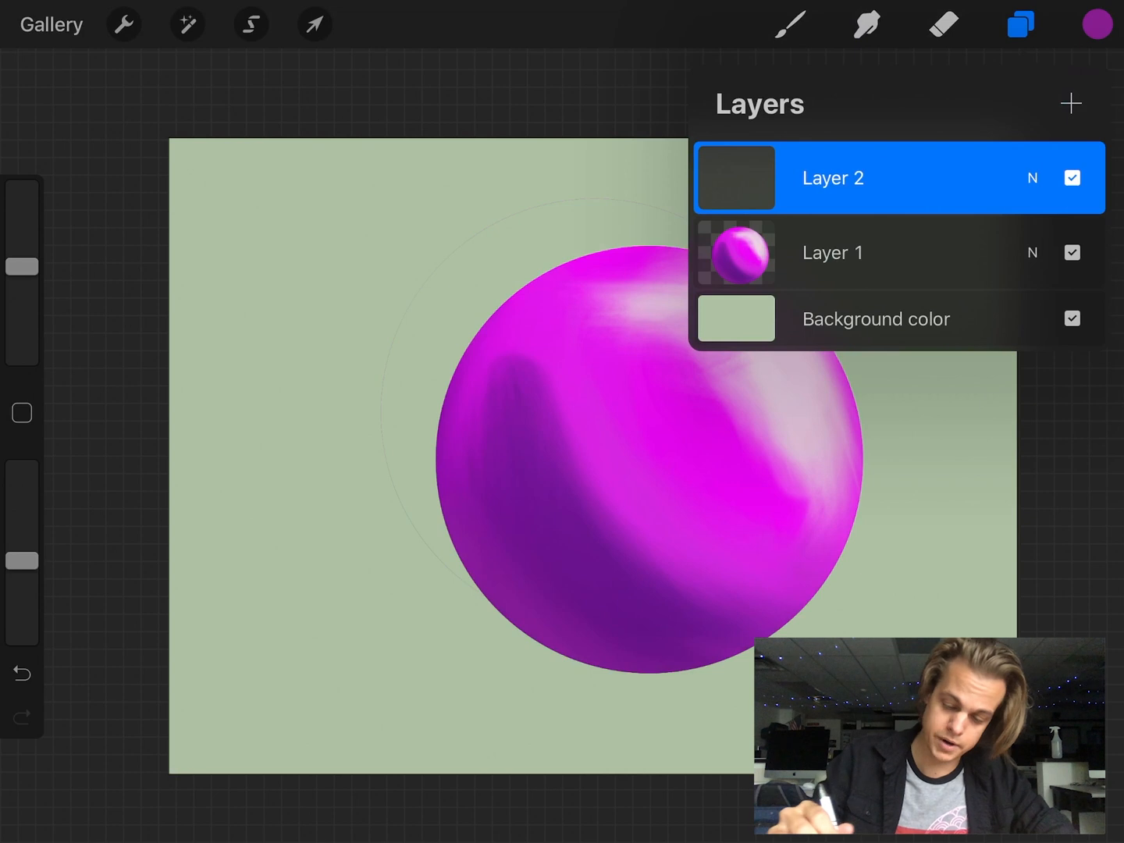
- Fill an oval selection on Layer 2 with dark purple, tinted olive, as the cast shadow
left_click(250, 23)
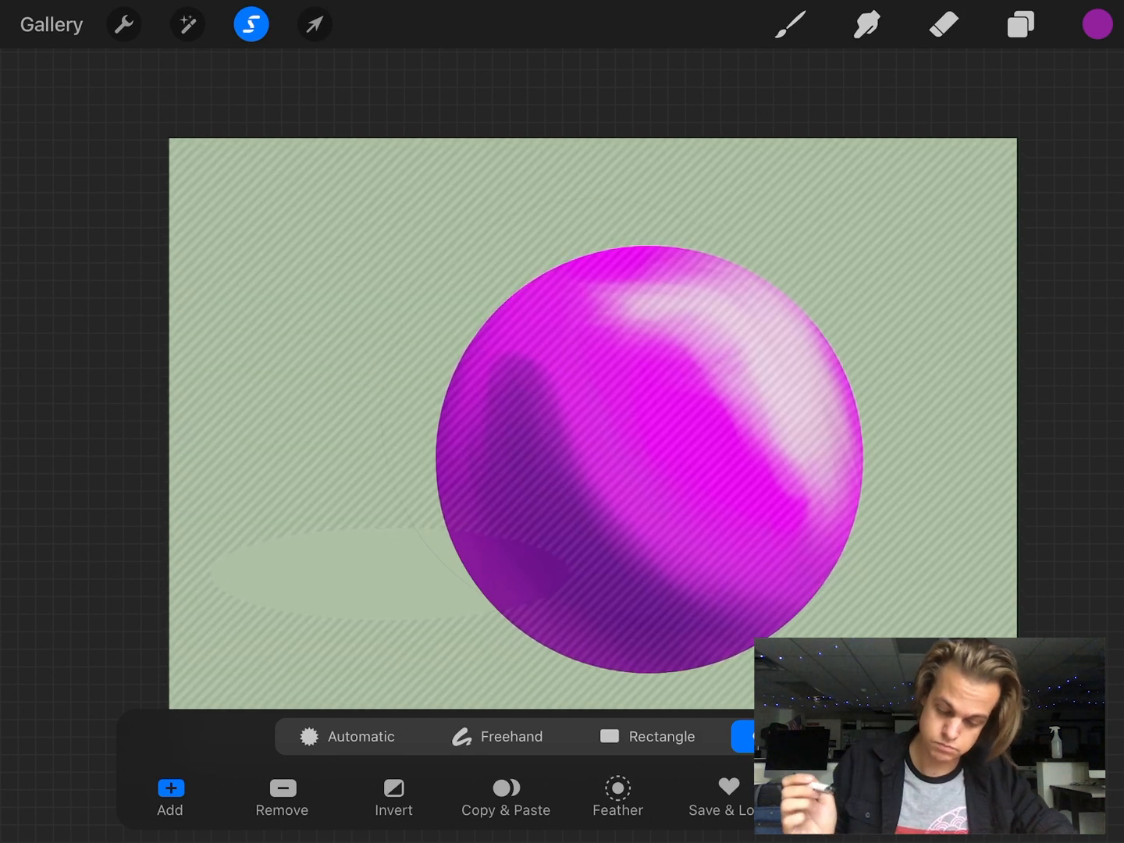
left_click(1095, 23)
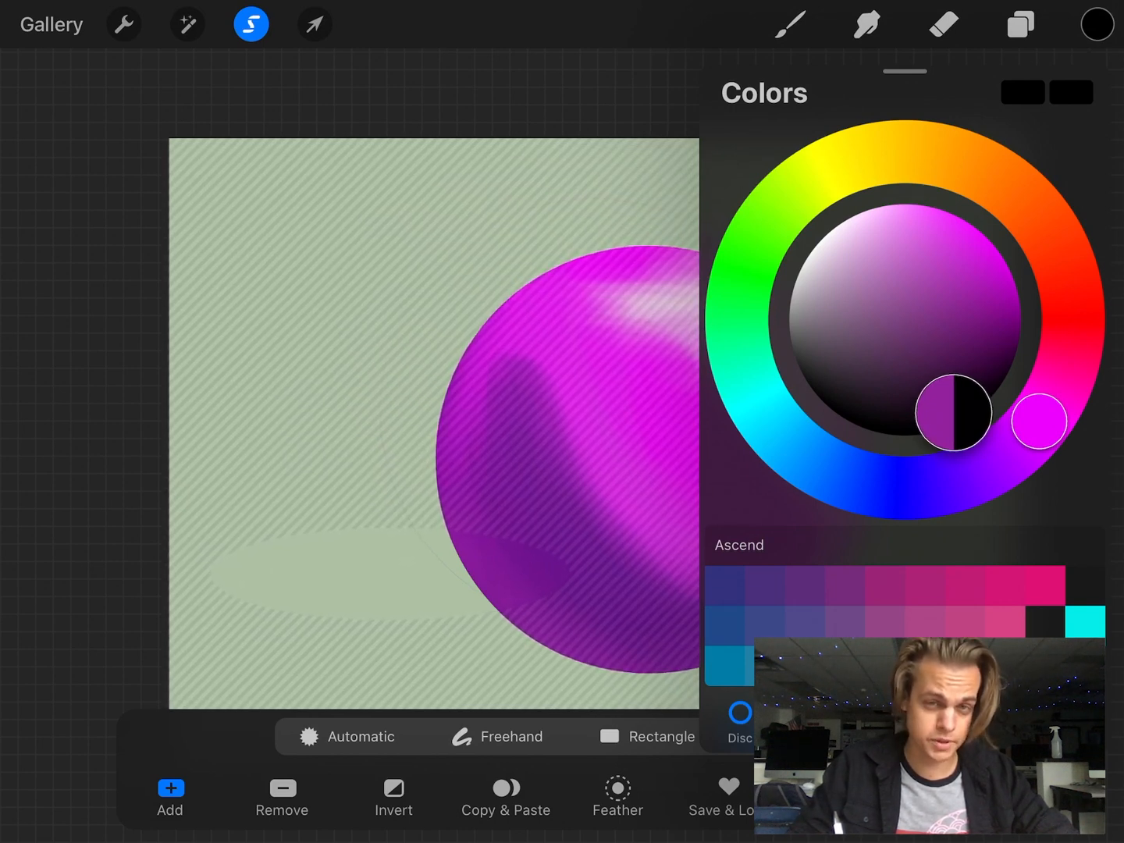
left_click_drag(952, 414, 976, 347)
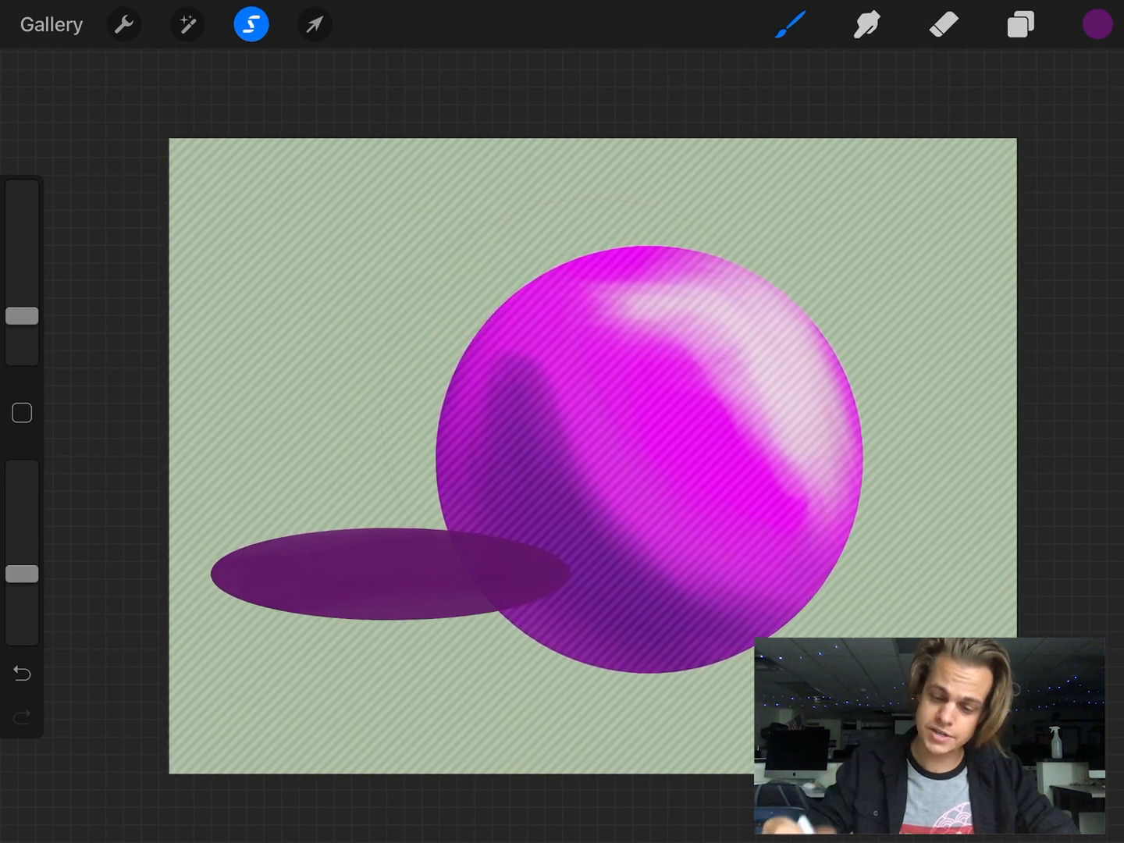
left_click(1095, 23)
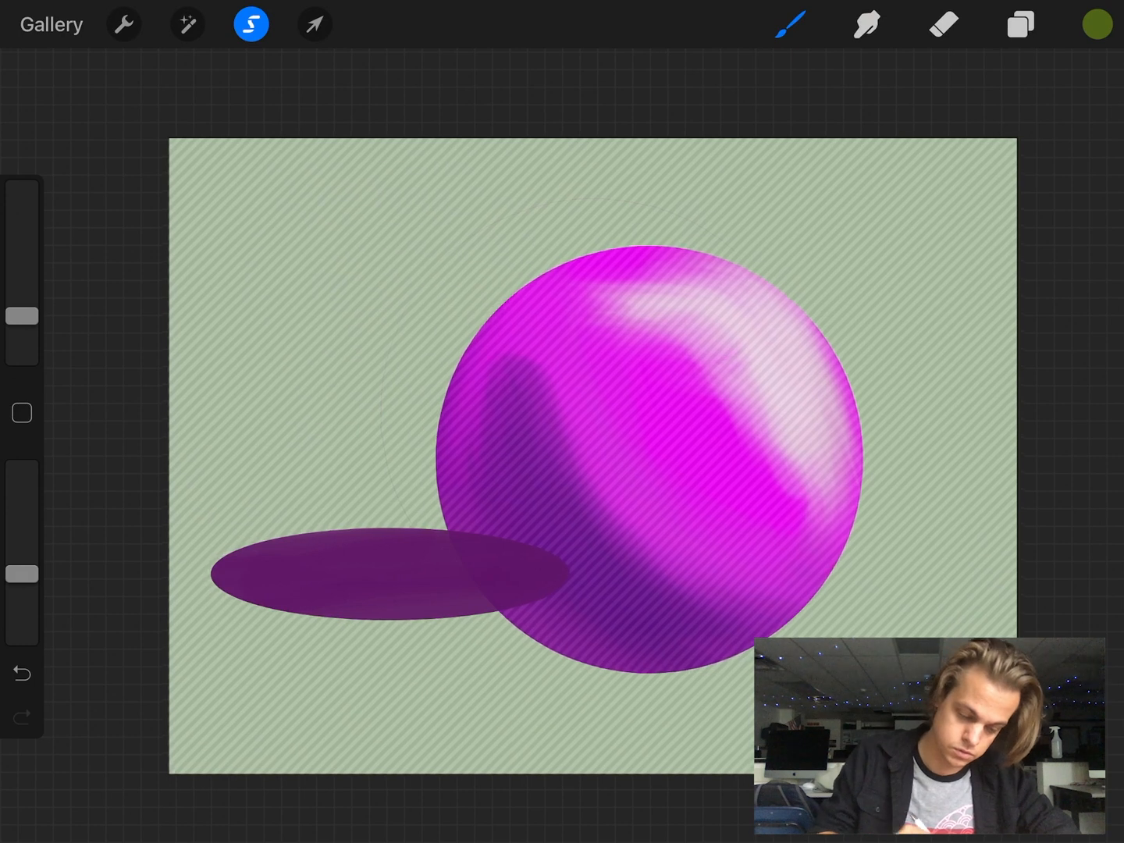
left_click_drag(234, 578, 359, 570)
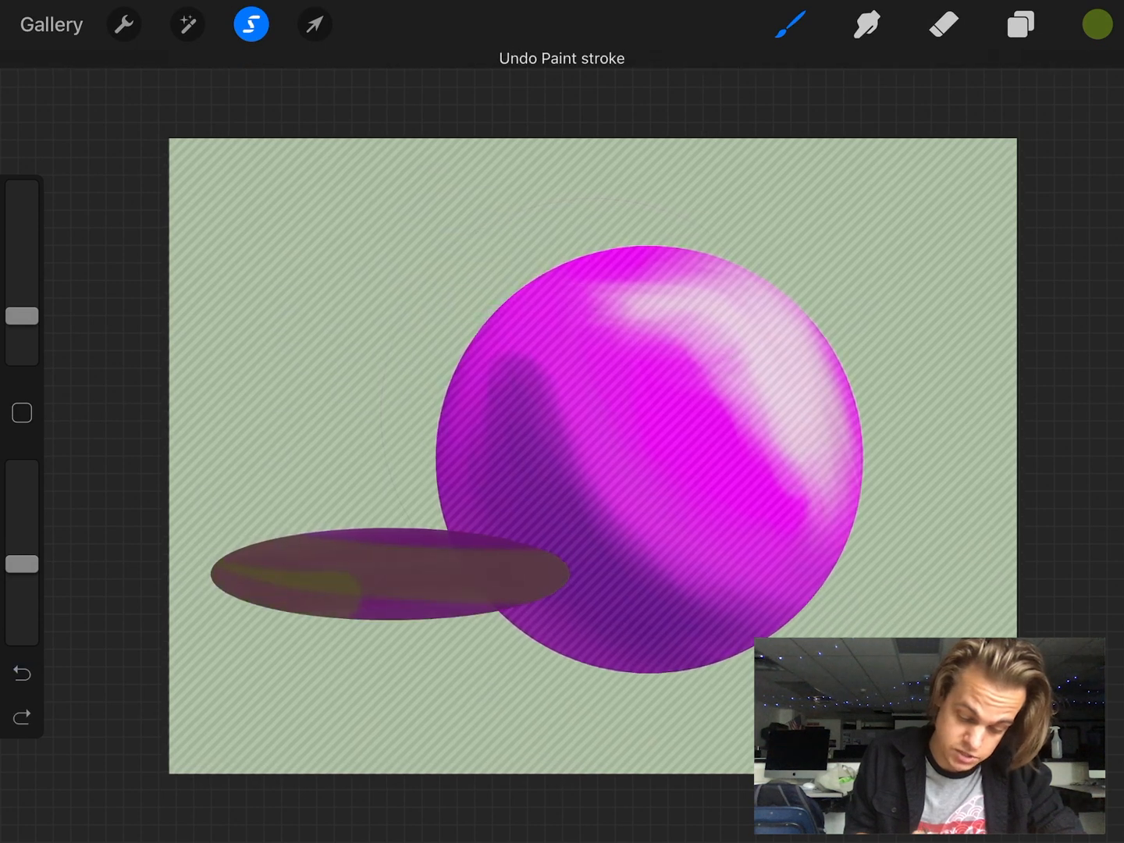
left_click_drag(23, 492, 24, 565)
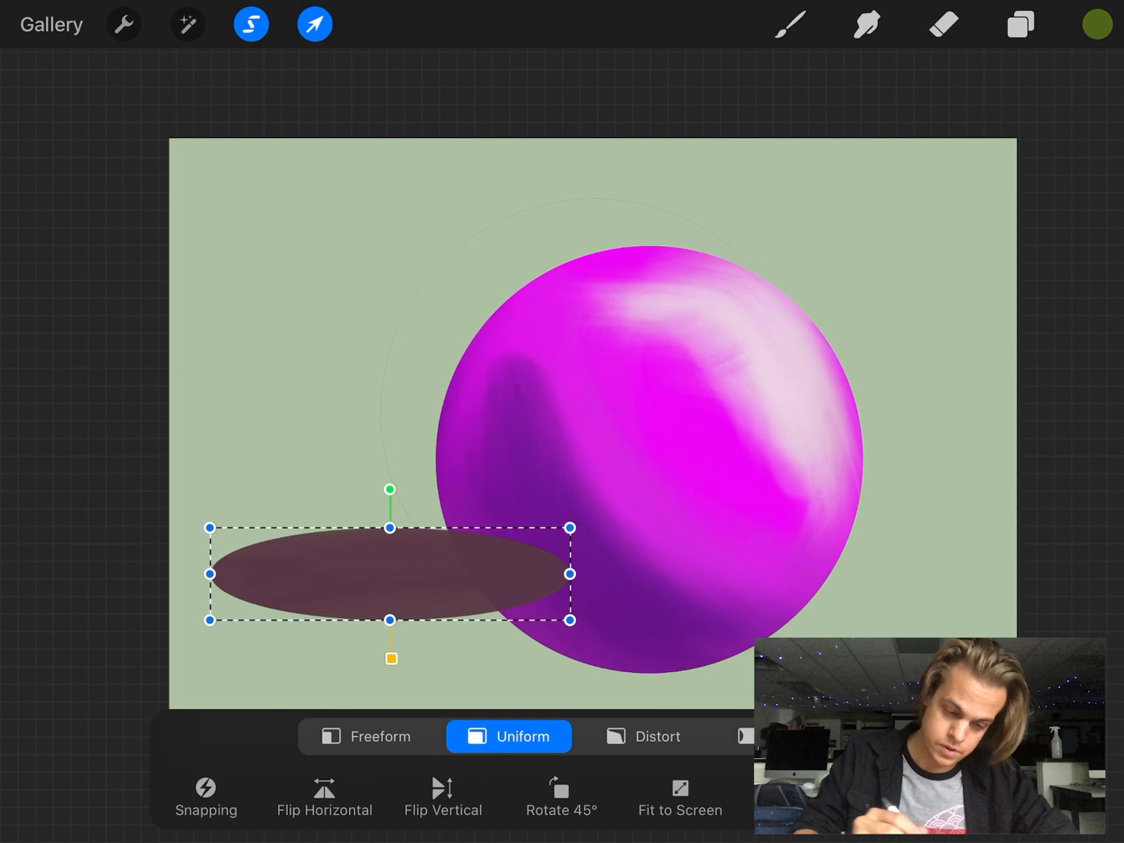
- Move the shadow under the sphere's base and soften its edges into the ground
left_click(313, 24)
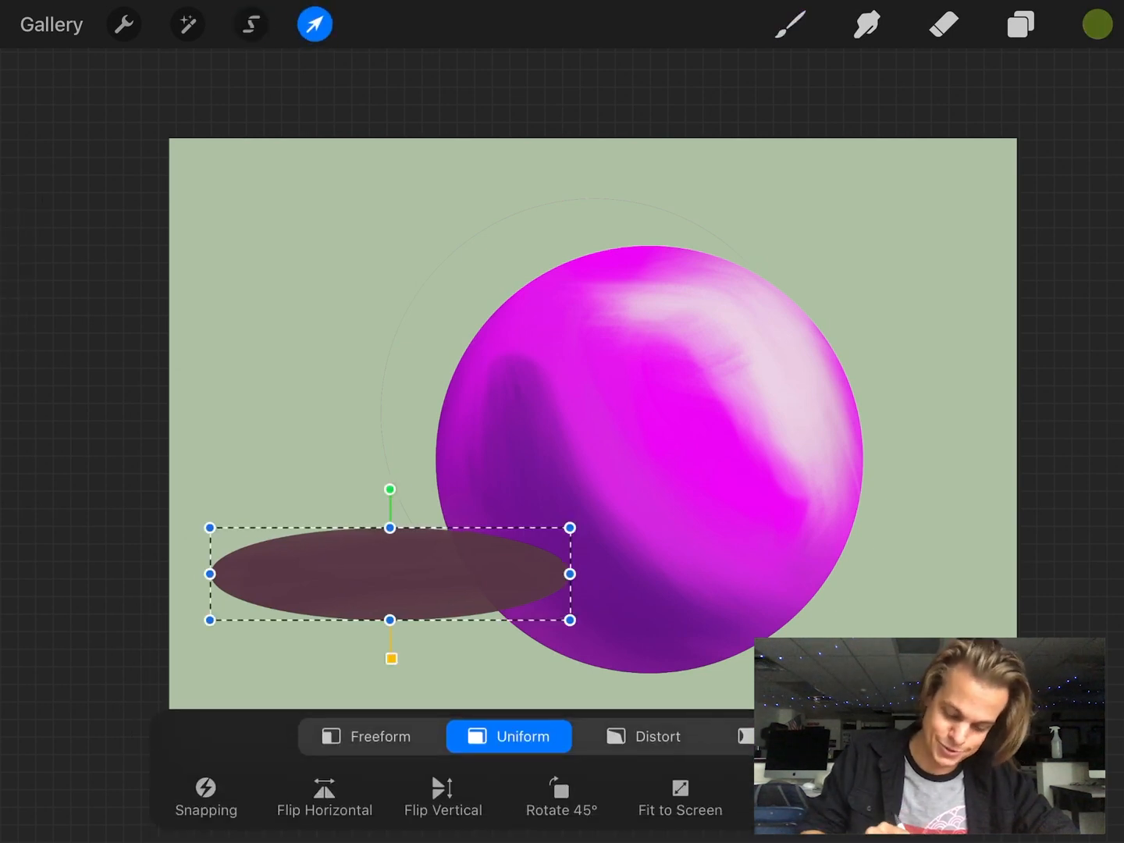
left_click_drag(390, 574, 507, 639)
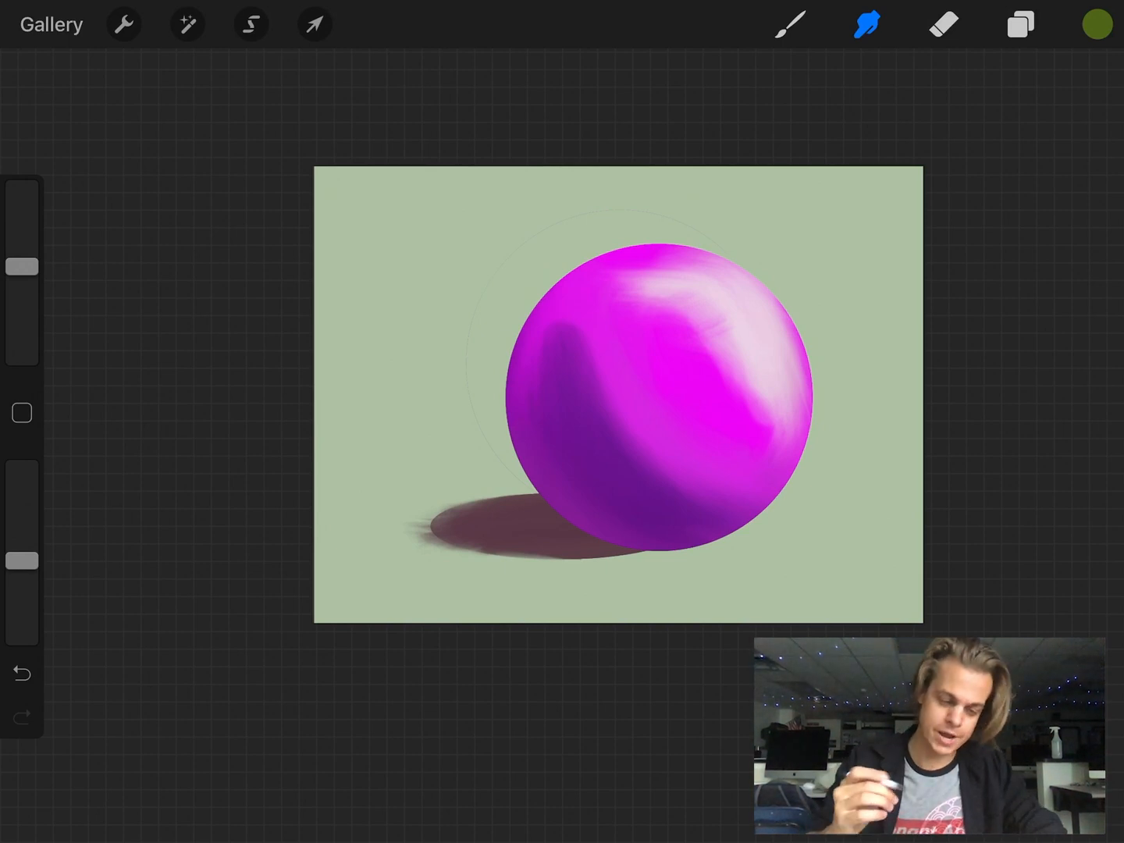
- From the Gallery reopen the blue sphere artwork and show its Video options in Actions
left_click(50, 25)
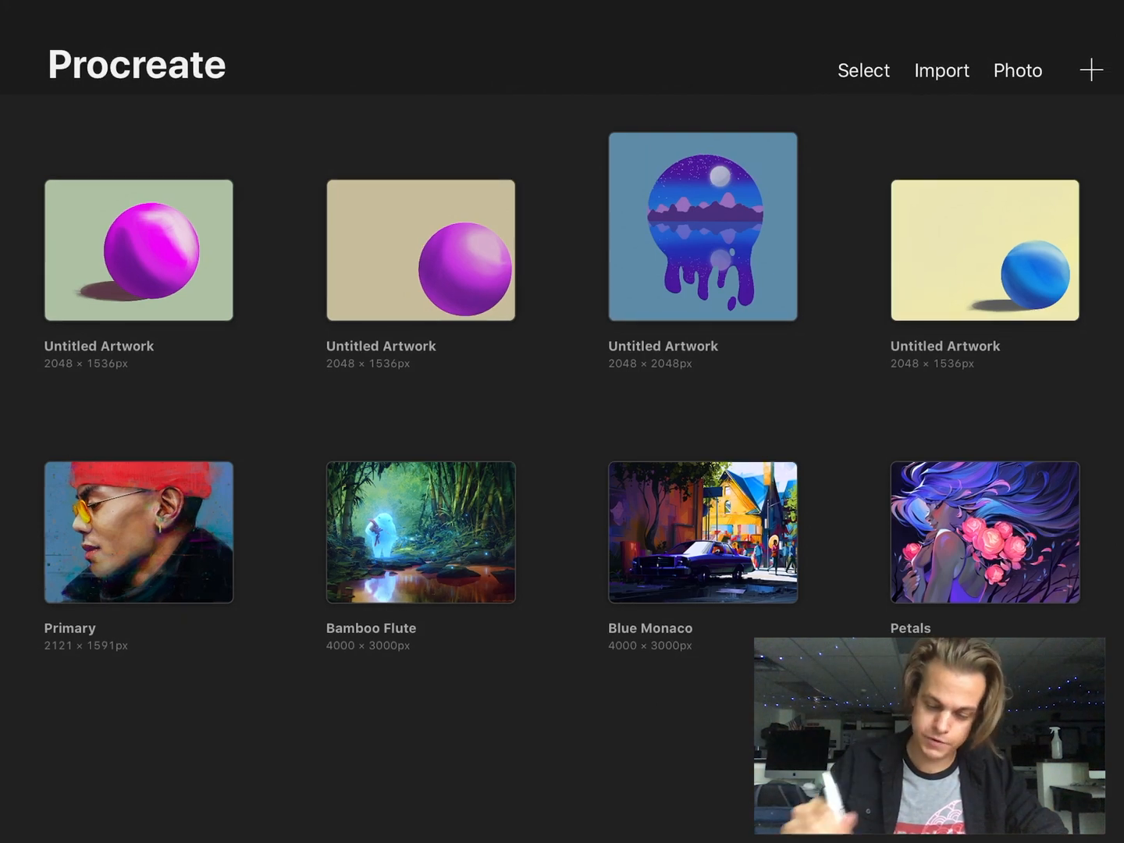
left_click(422, 249)
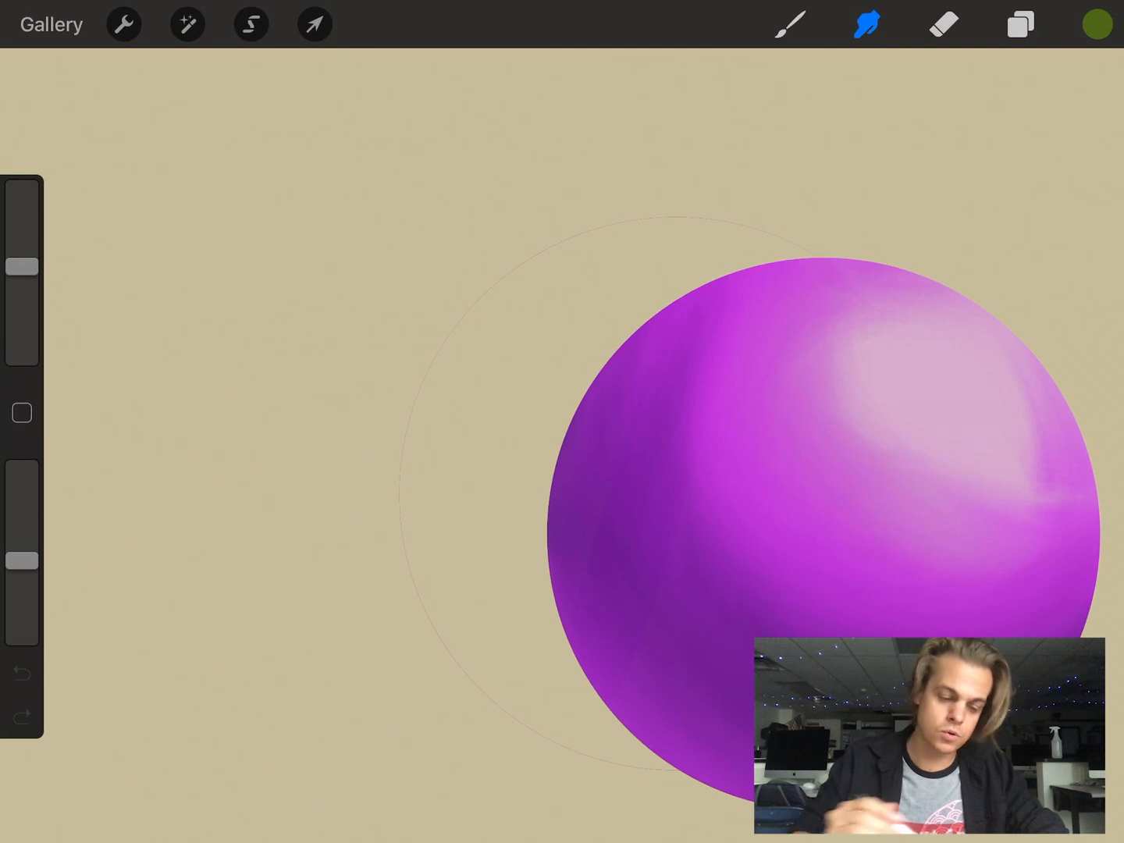
left_click(51, 25)
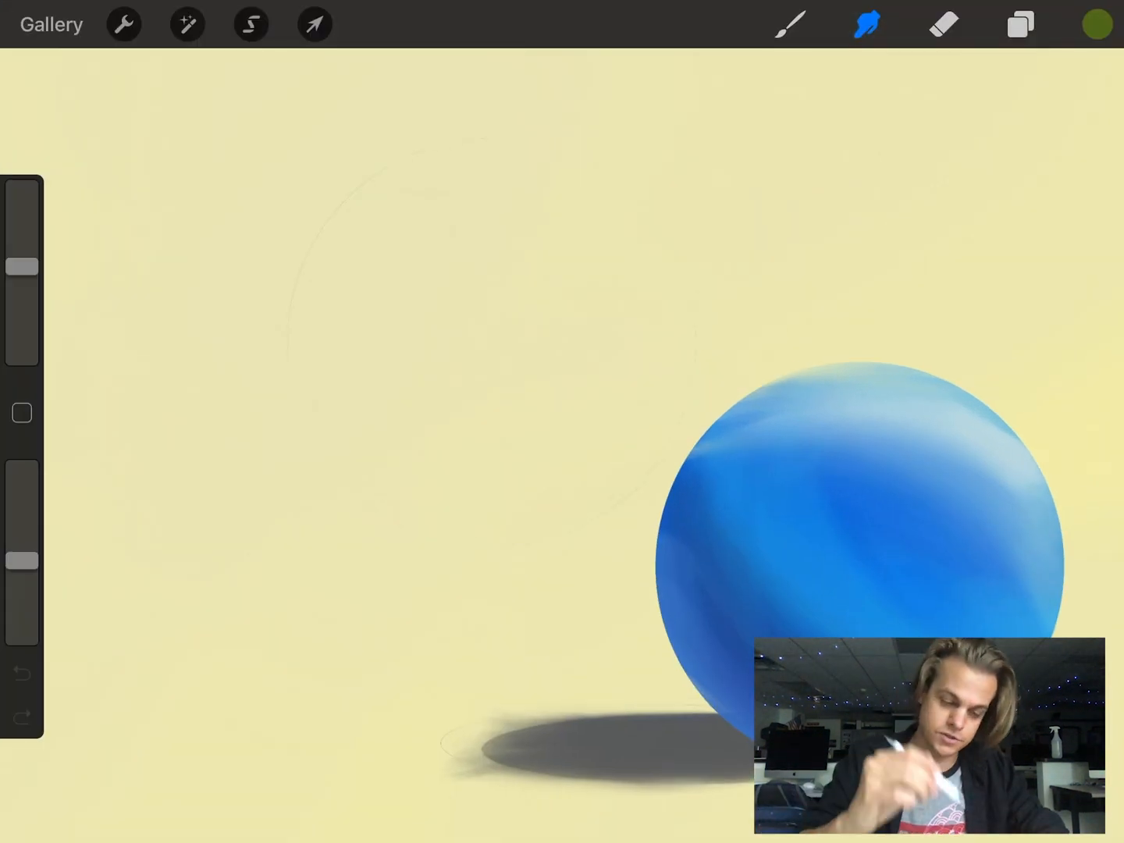
left_click(121, 24)
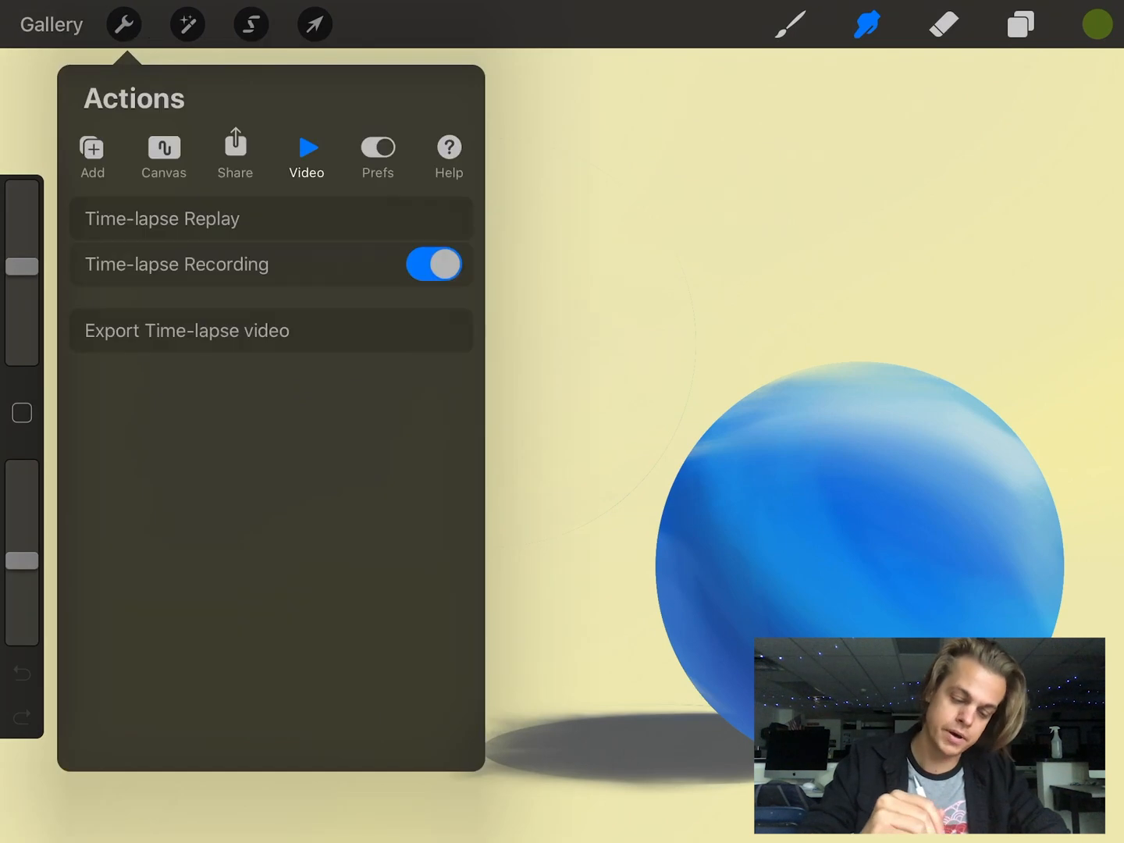